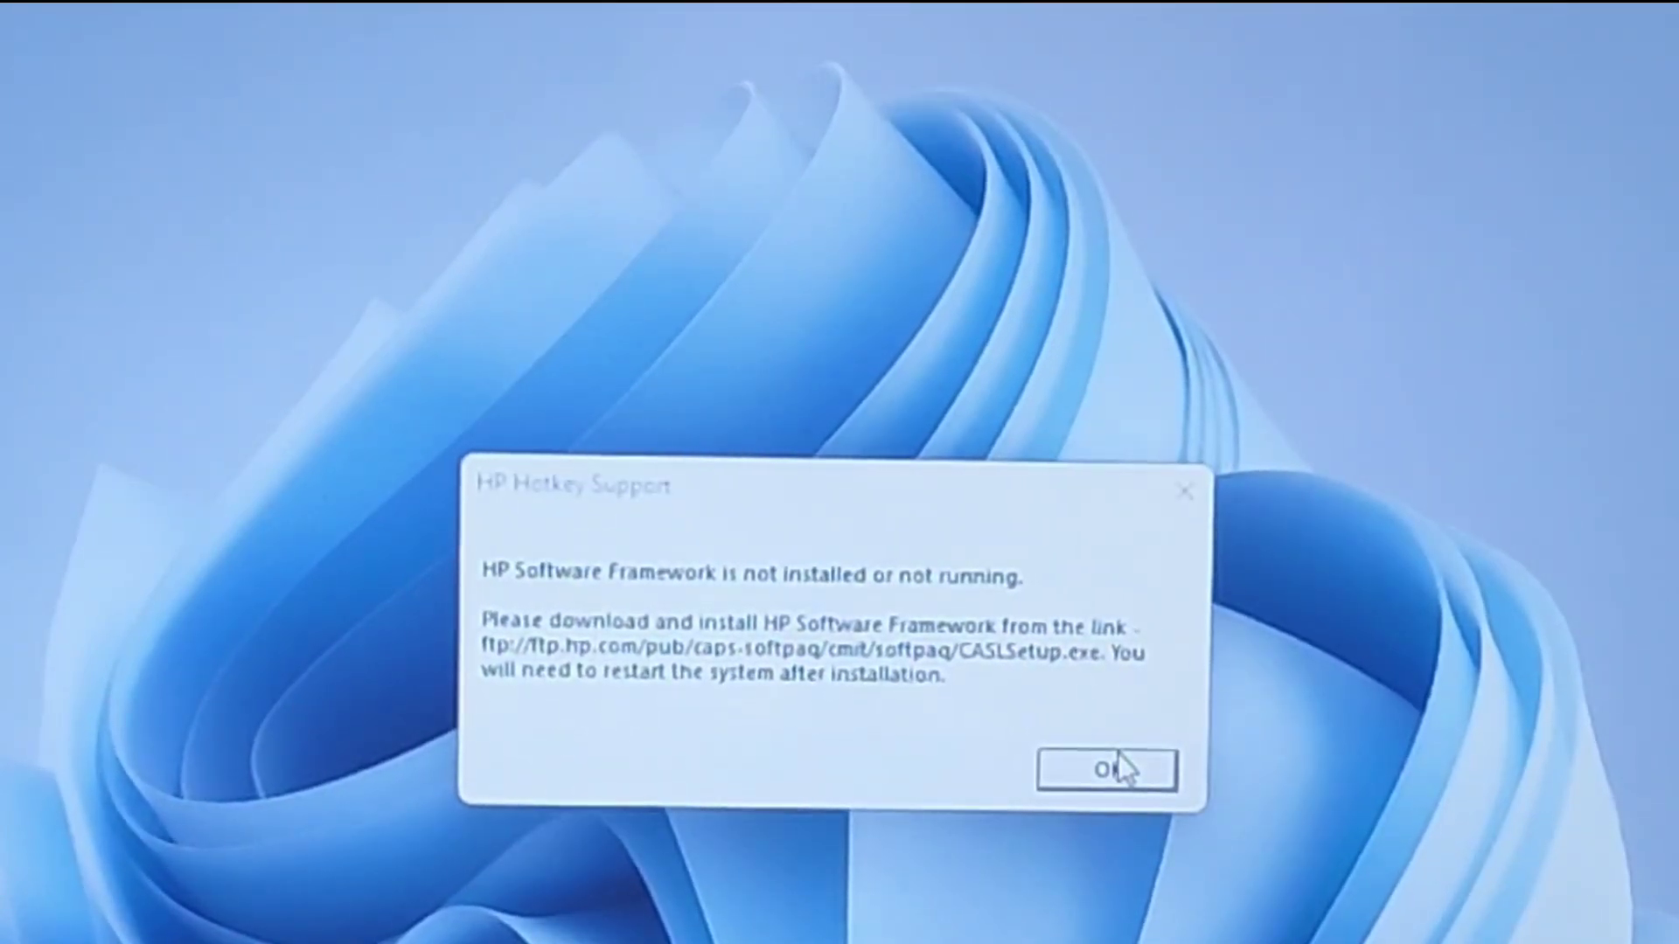
# Step: Dismiss the HP Hotkey Support warning about the missing HP Software Framework
pyautogui.click(1106, 769)
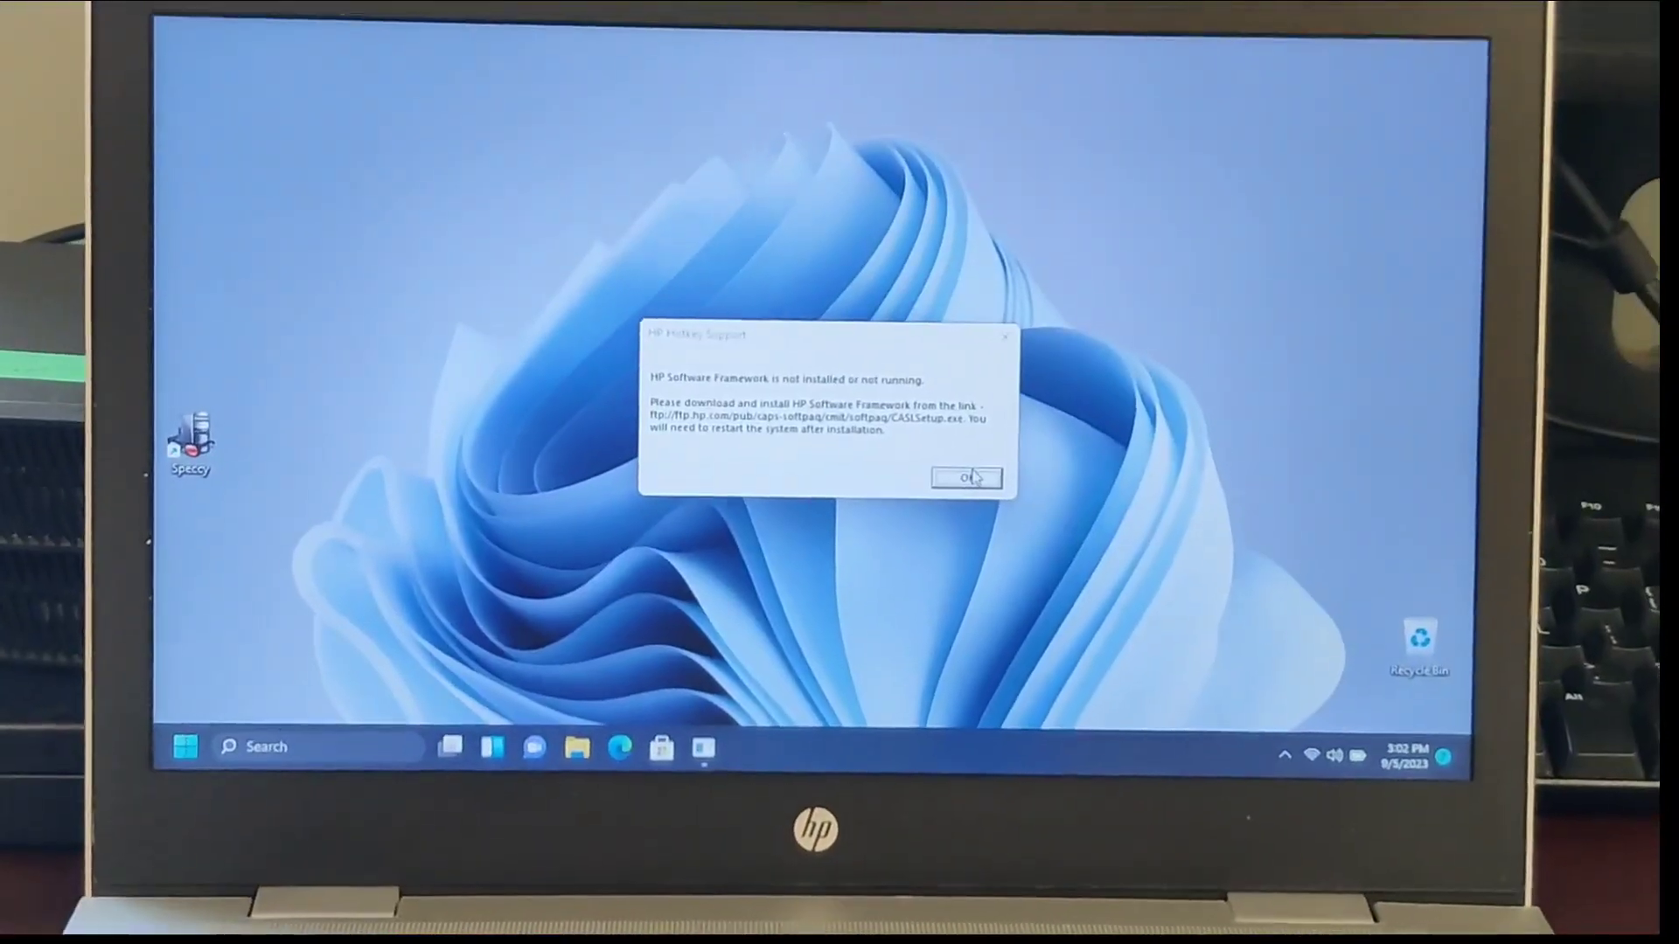
pyautogui.click(965, 478)
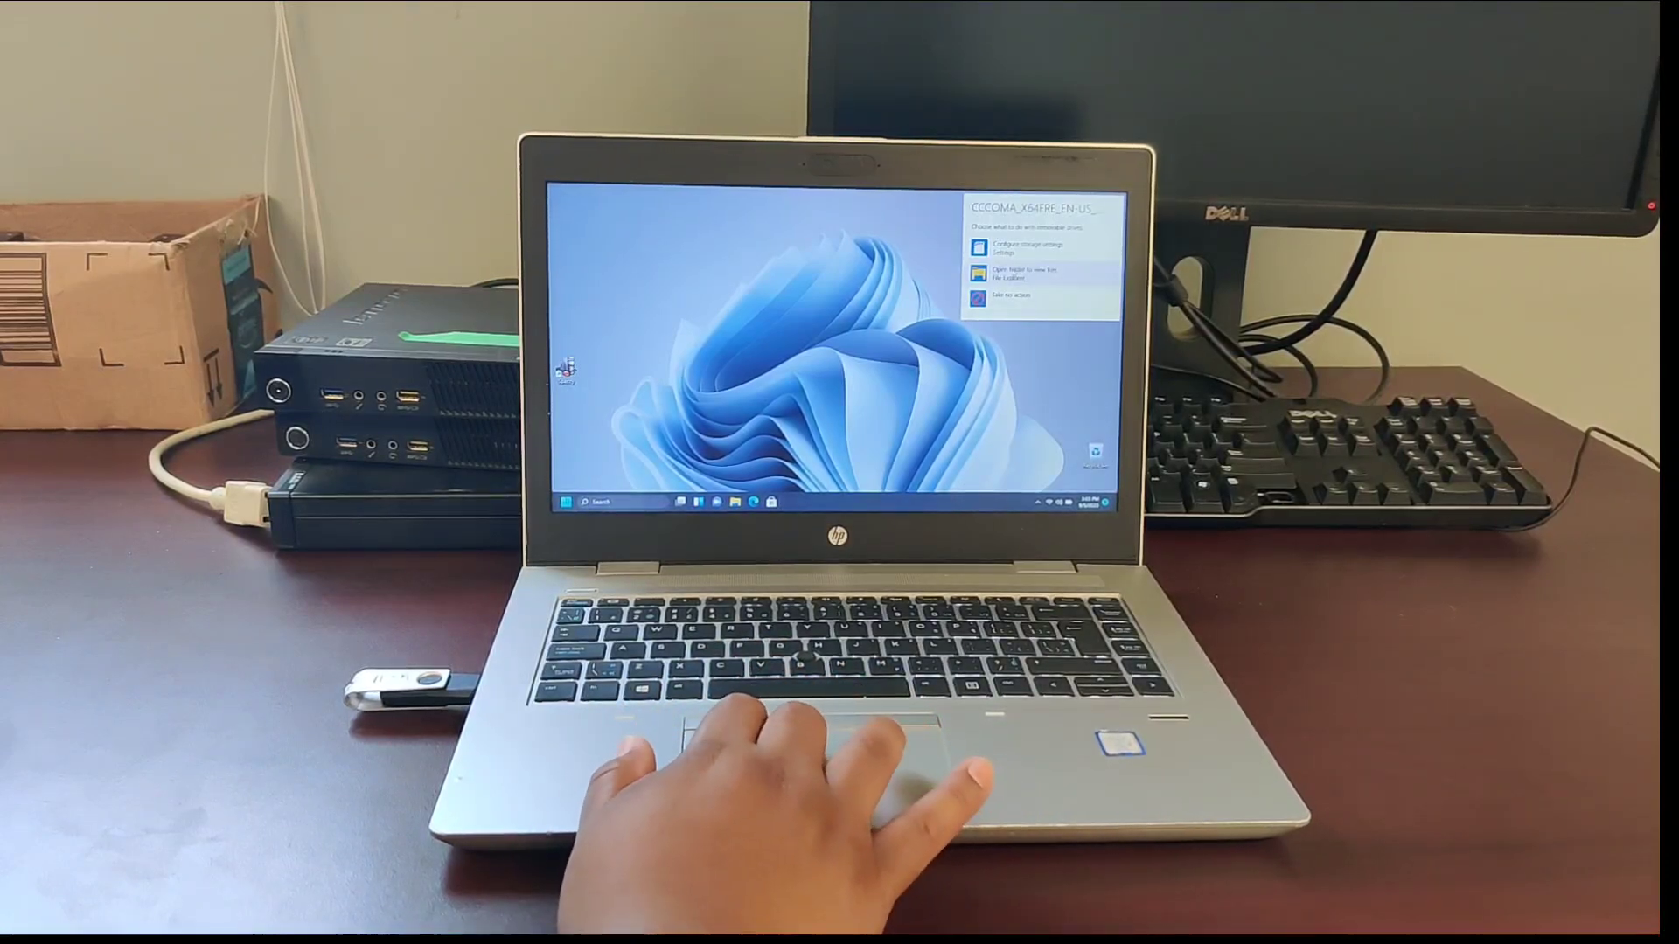
# Step: Open the USB drive's hp probook 640 g4 folder and launch package sp138303, accepting UAC and license
pyautogui.click(1022, 273)
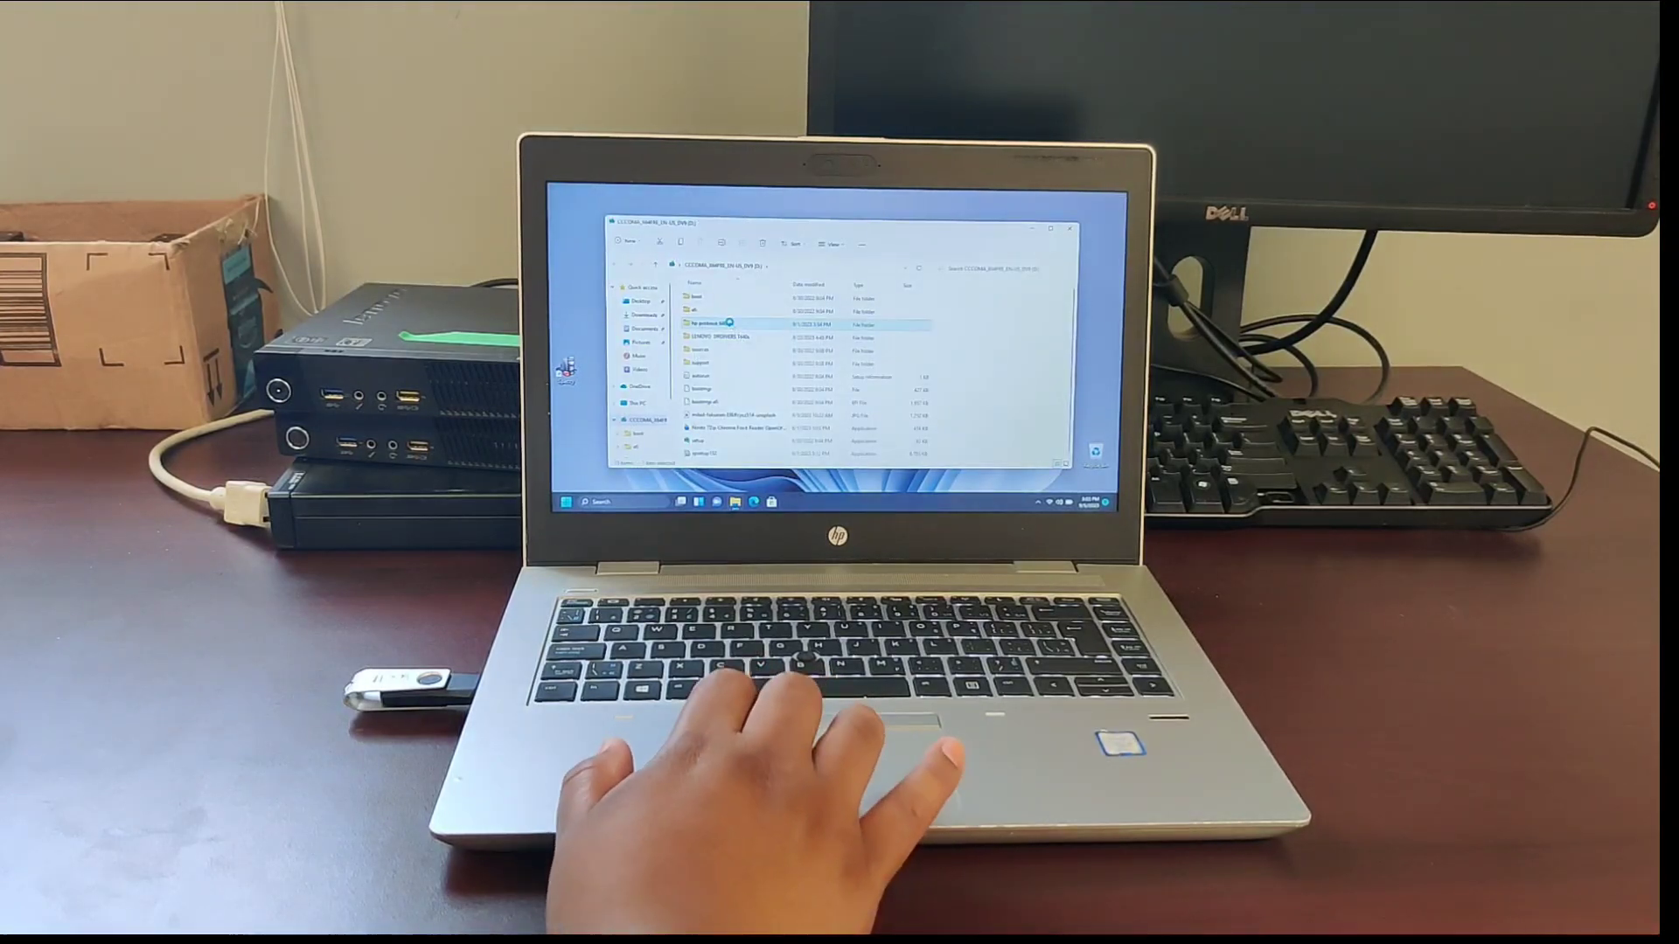
pyautogui.doubleClick(723, 323)
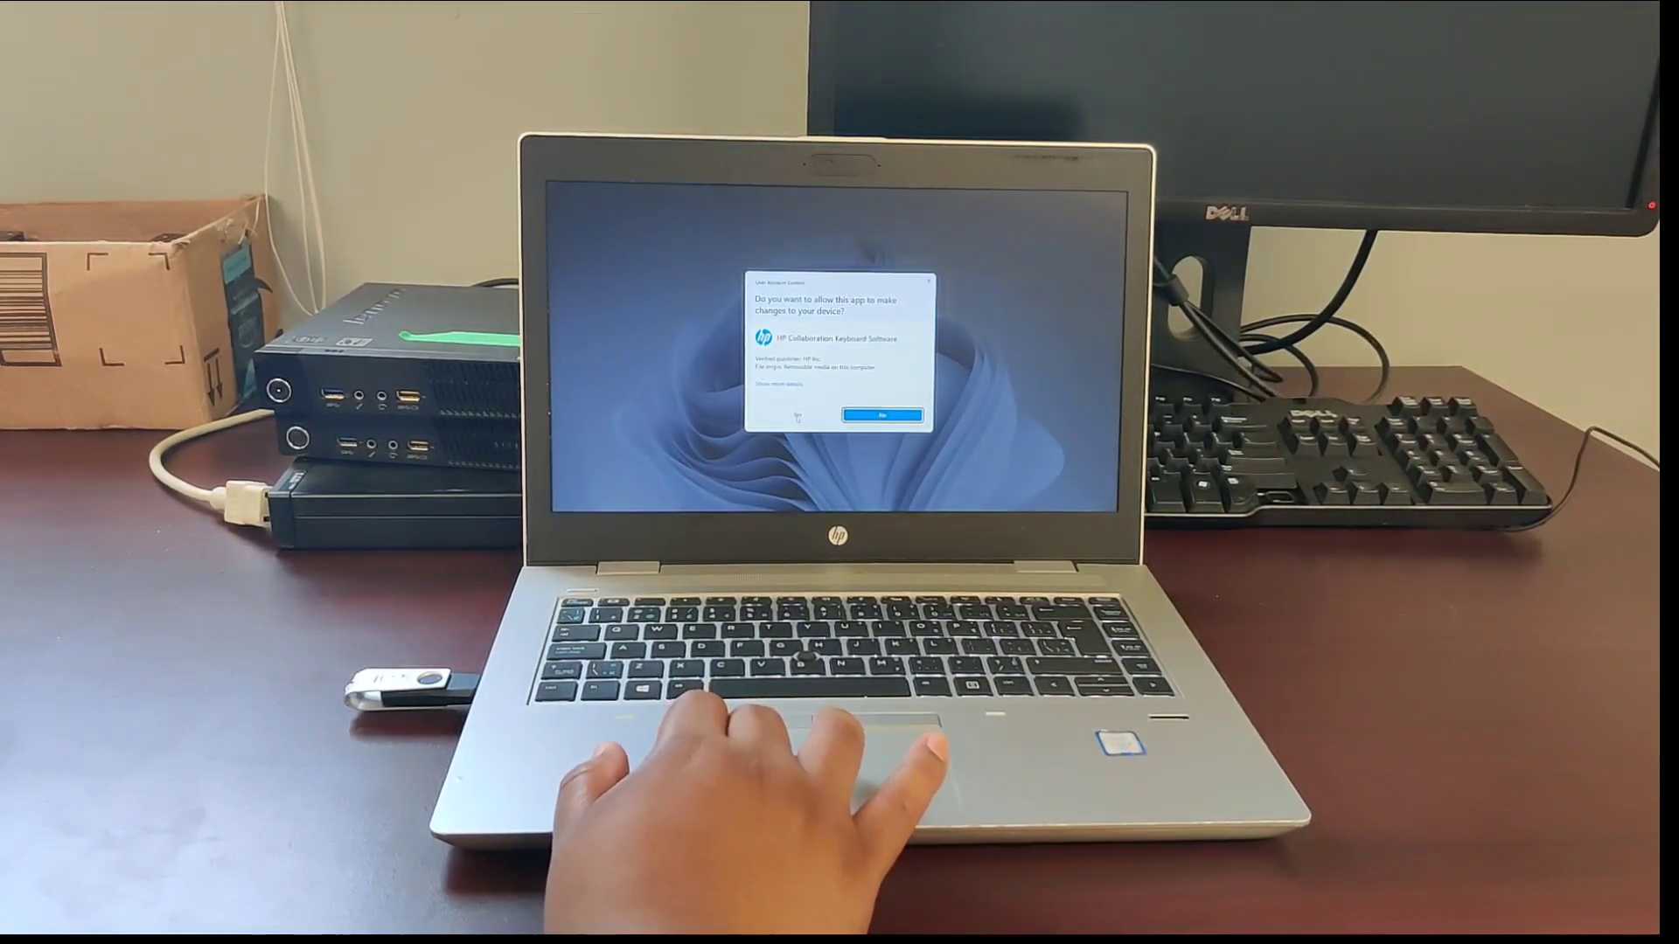
pyautogui.click(882, 415)
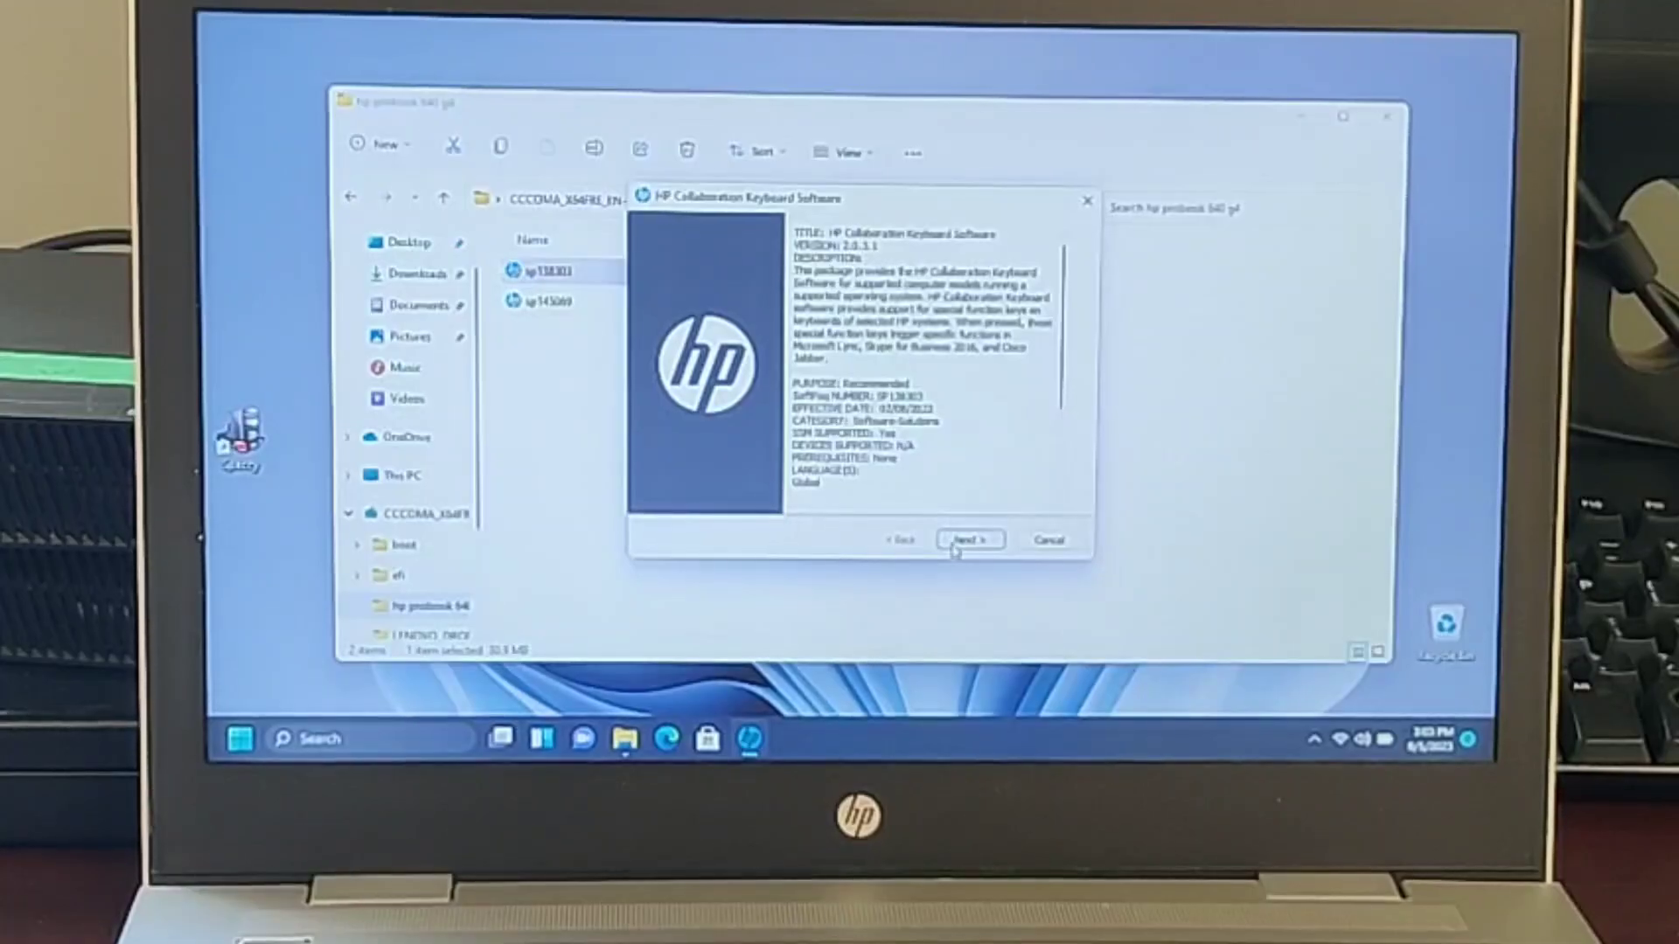
pyautogui.click(969, 539)
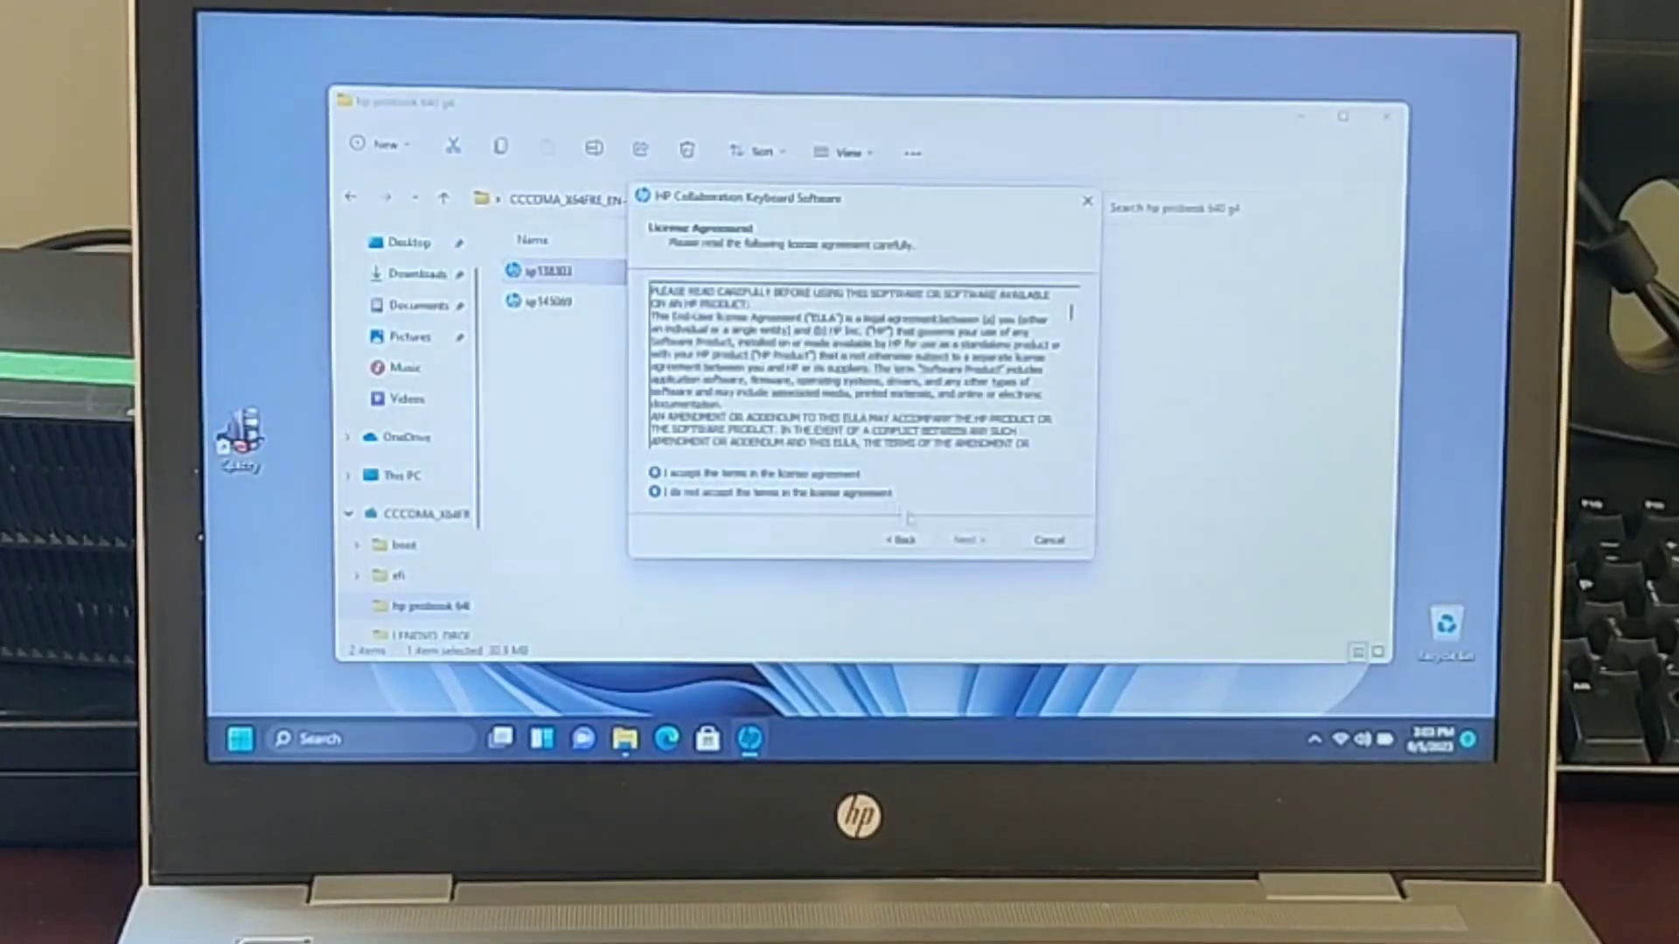
pyautogui.click(967, 538)
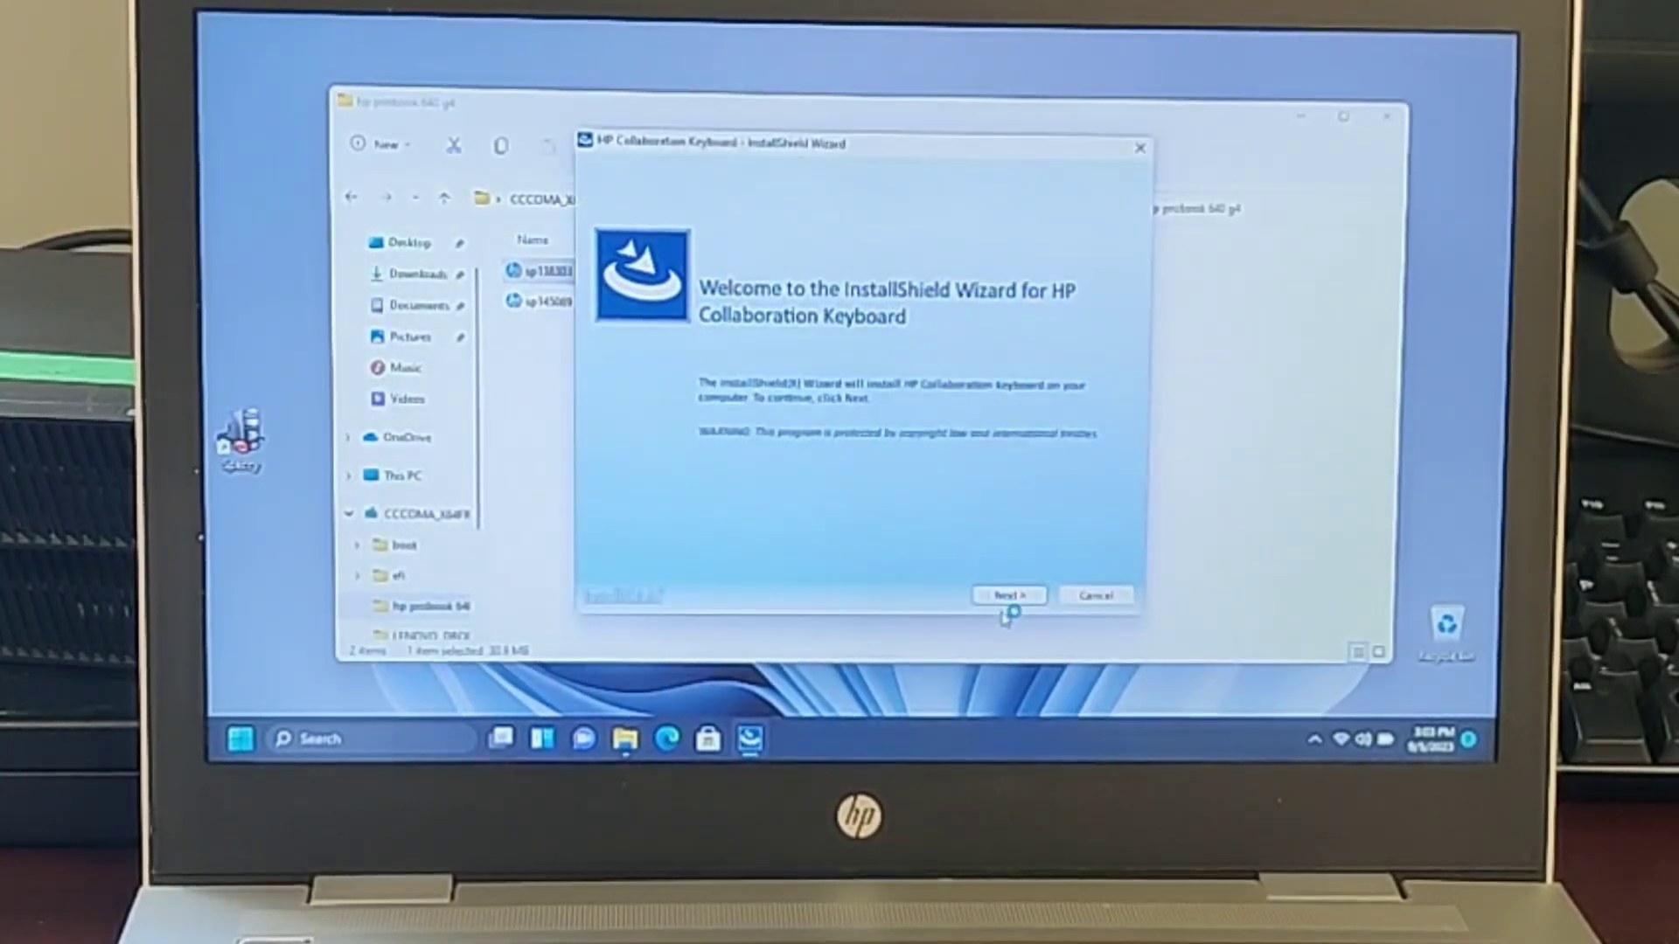
# Step: Accept the license and install the Collaboration Keyboard Runtime without Cisco UCC or Skype for Business
pyautogui.click(1007, 595)
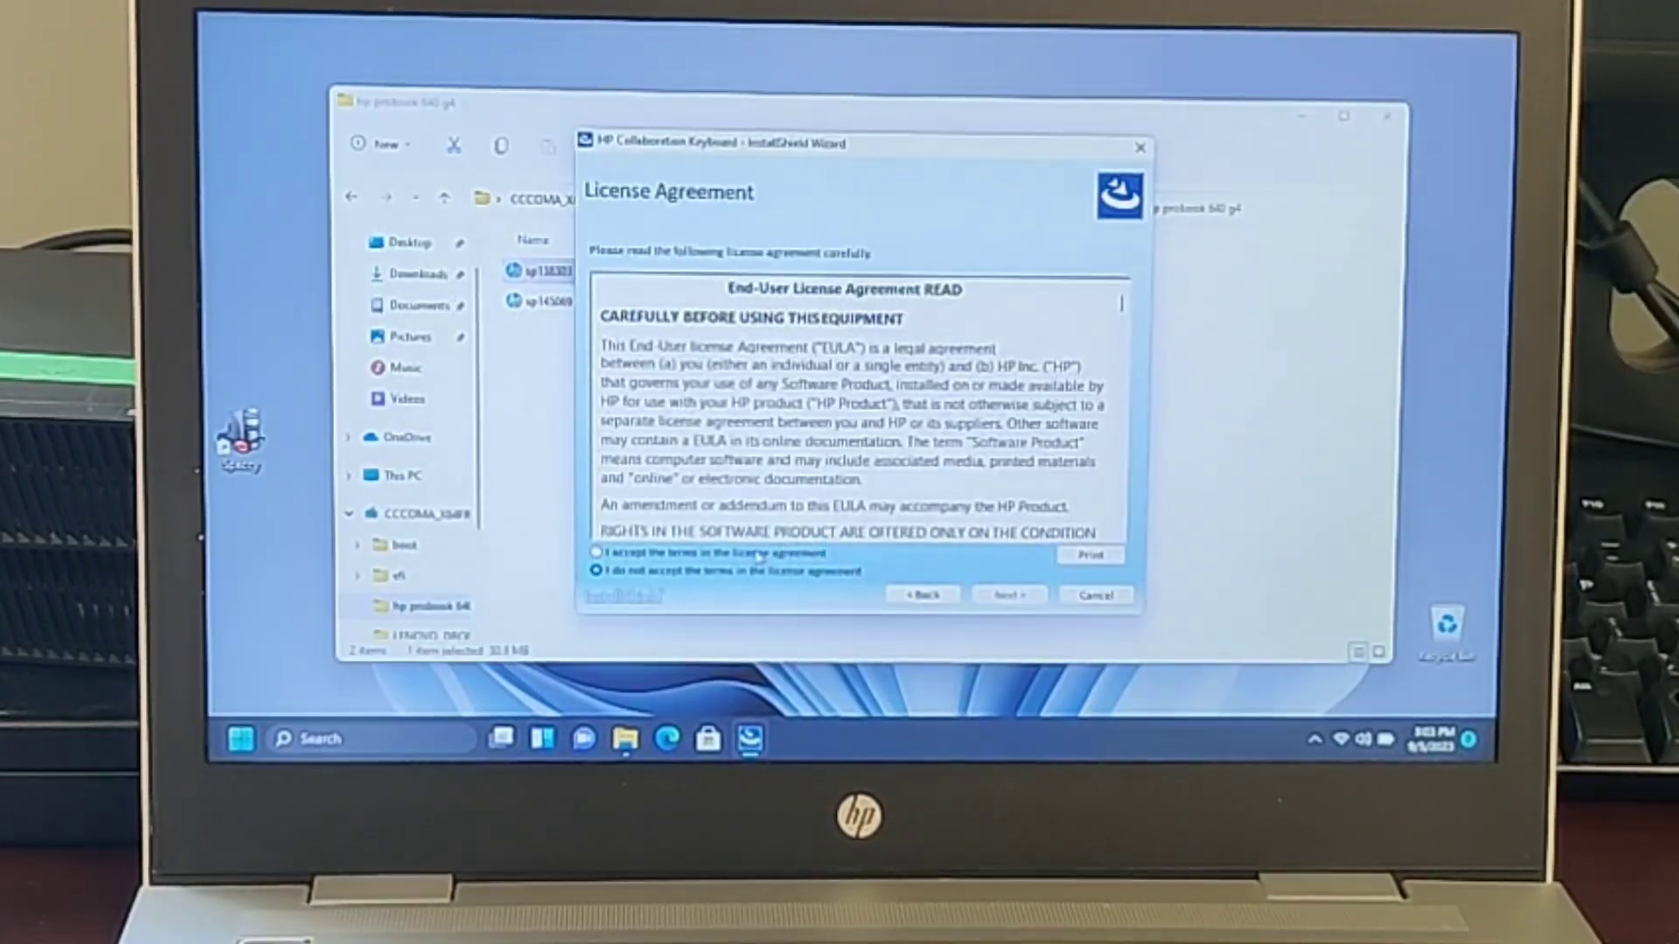
pyautogui.click(596, 553)
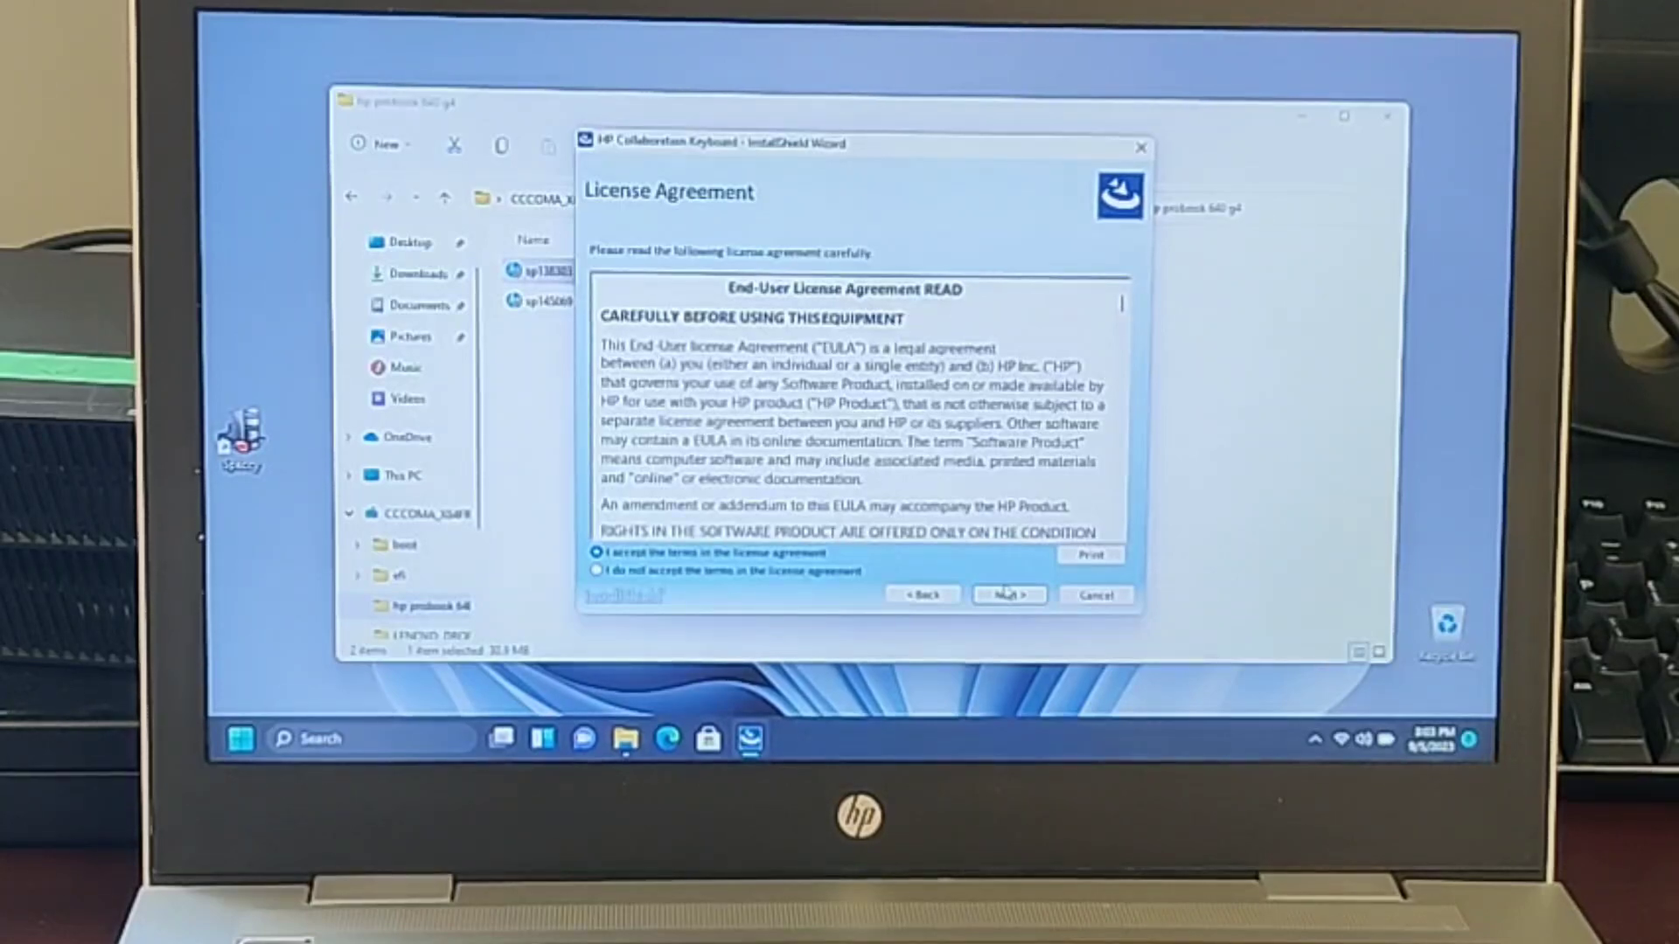
pyautogui.click(1006, 593)
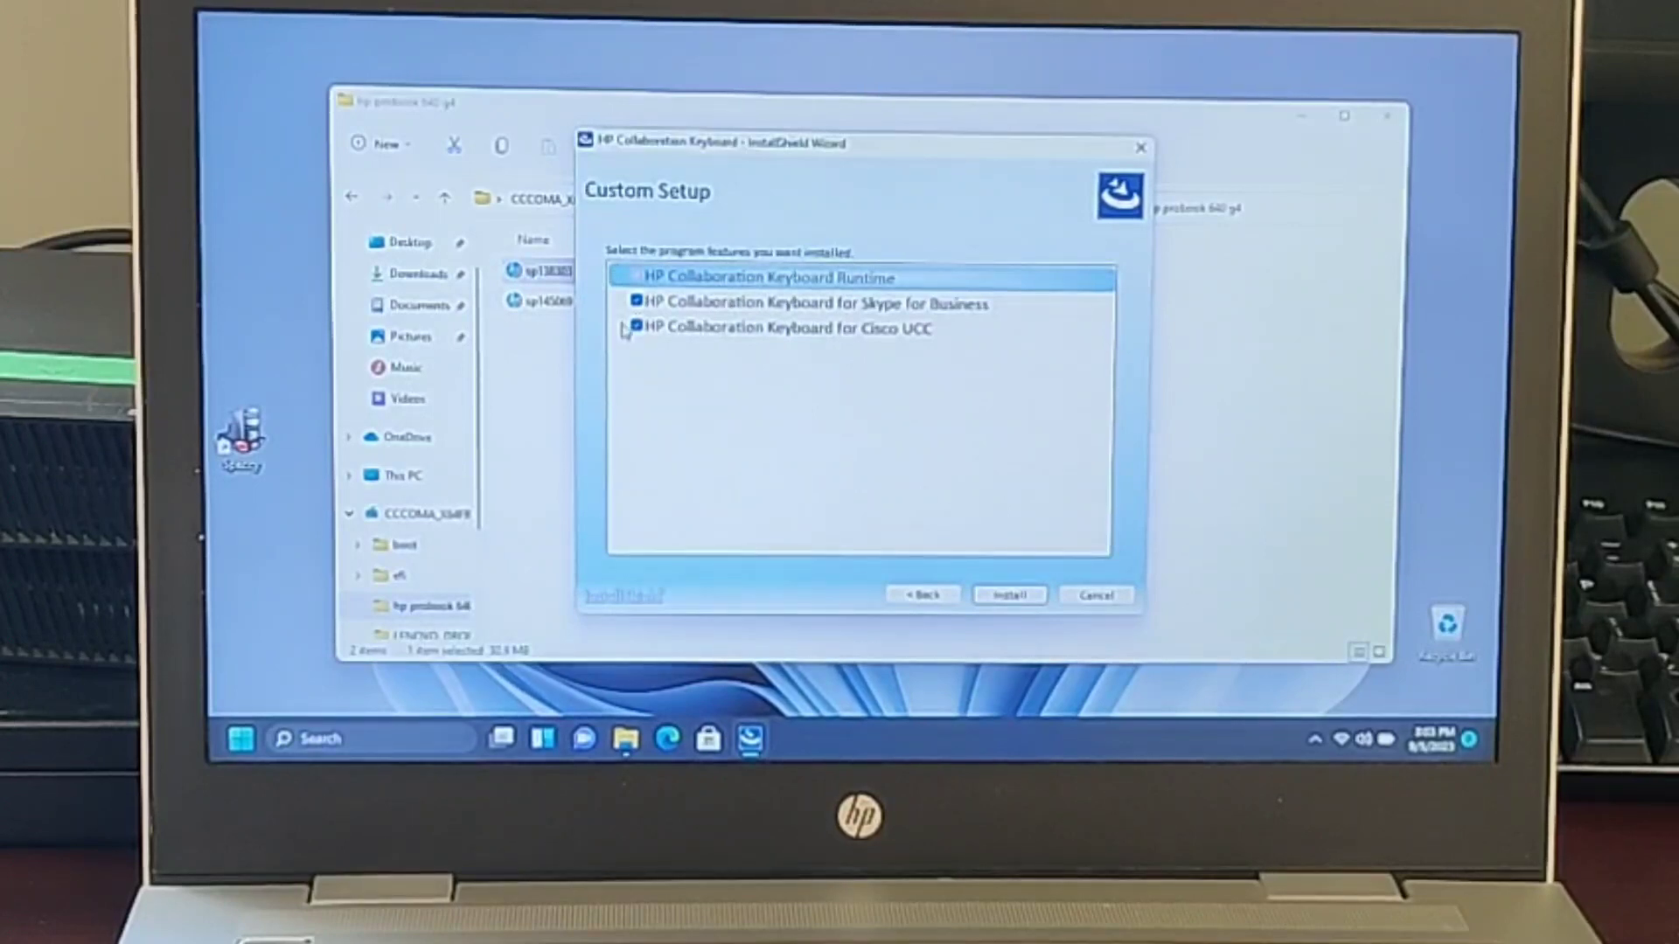
pyautogui.click(782, 328)
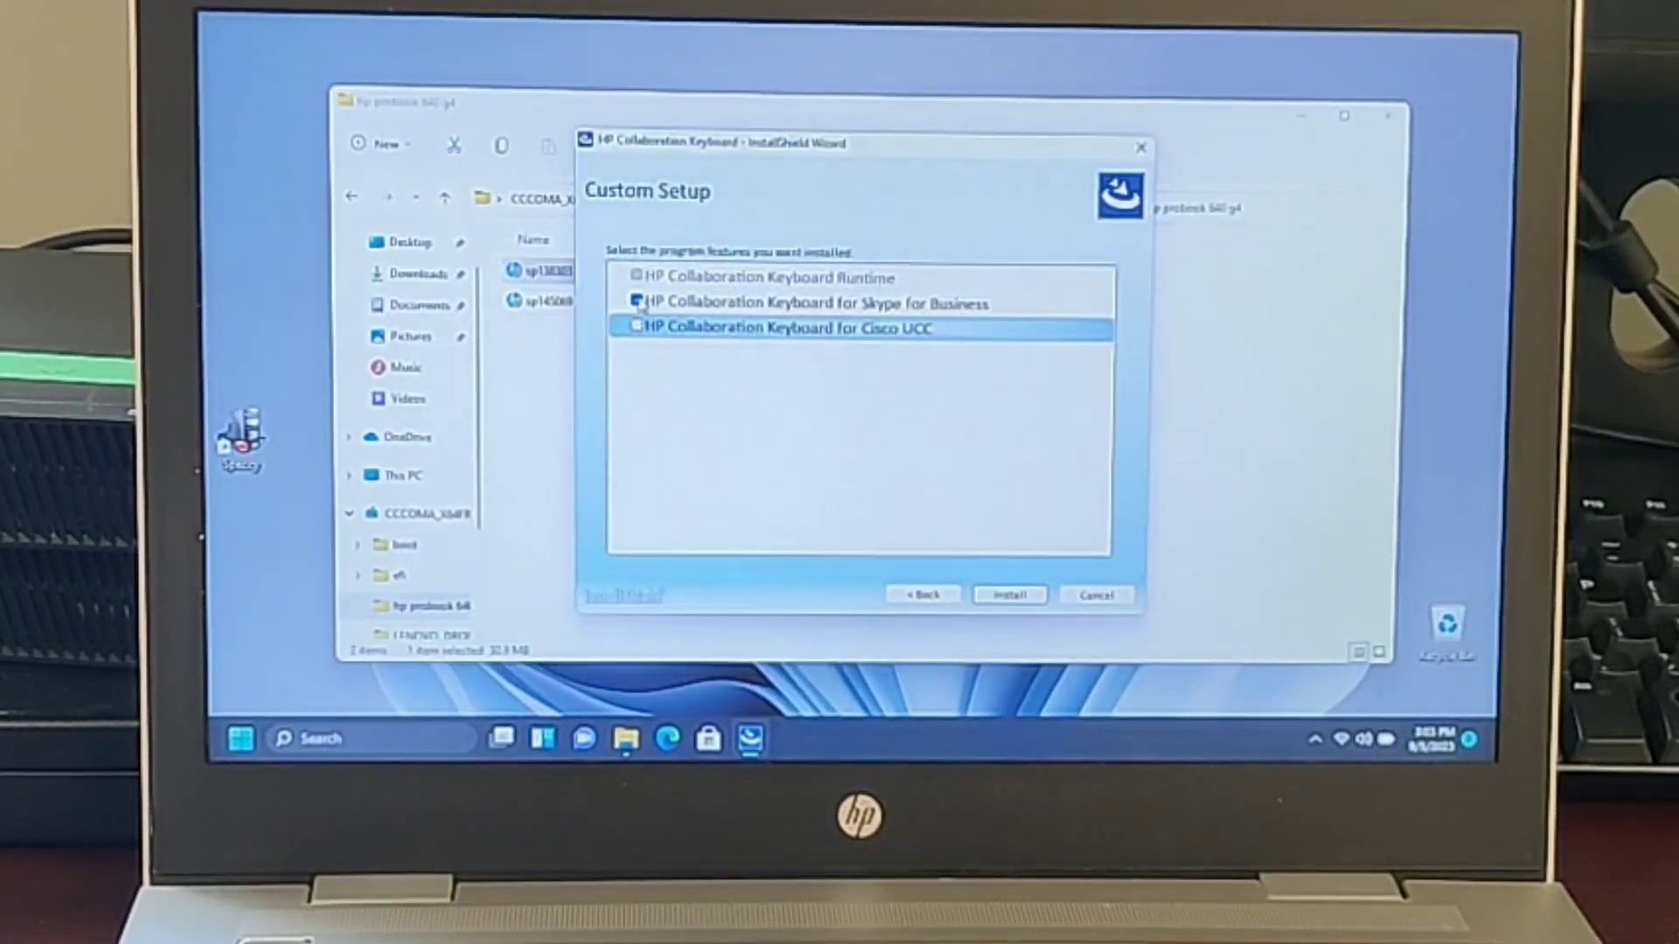
pyautogui.click(814, 302)
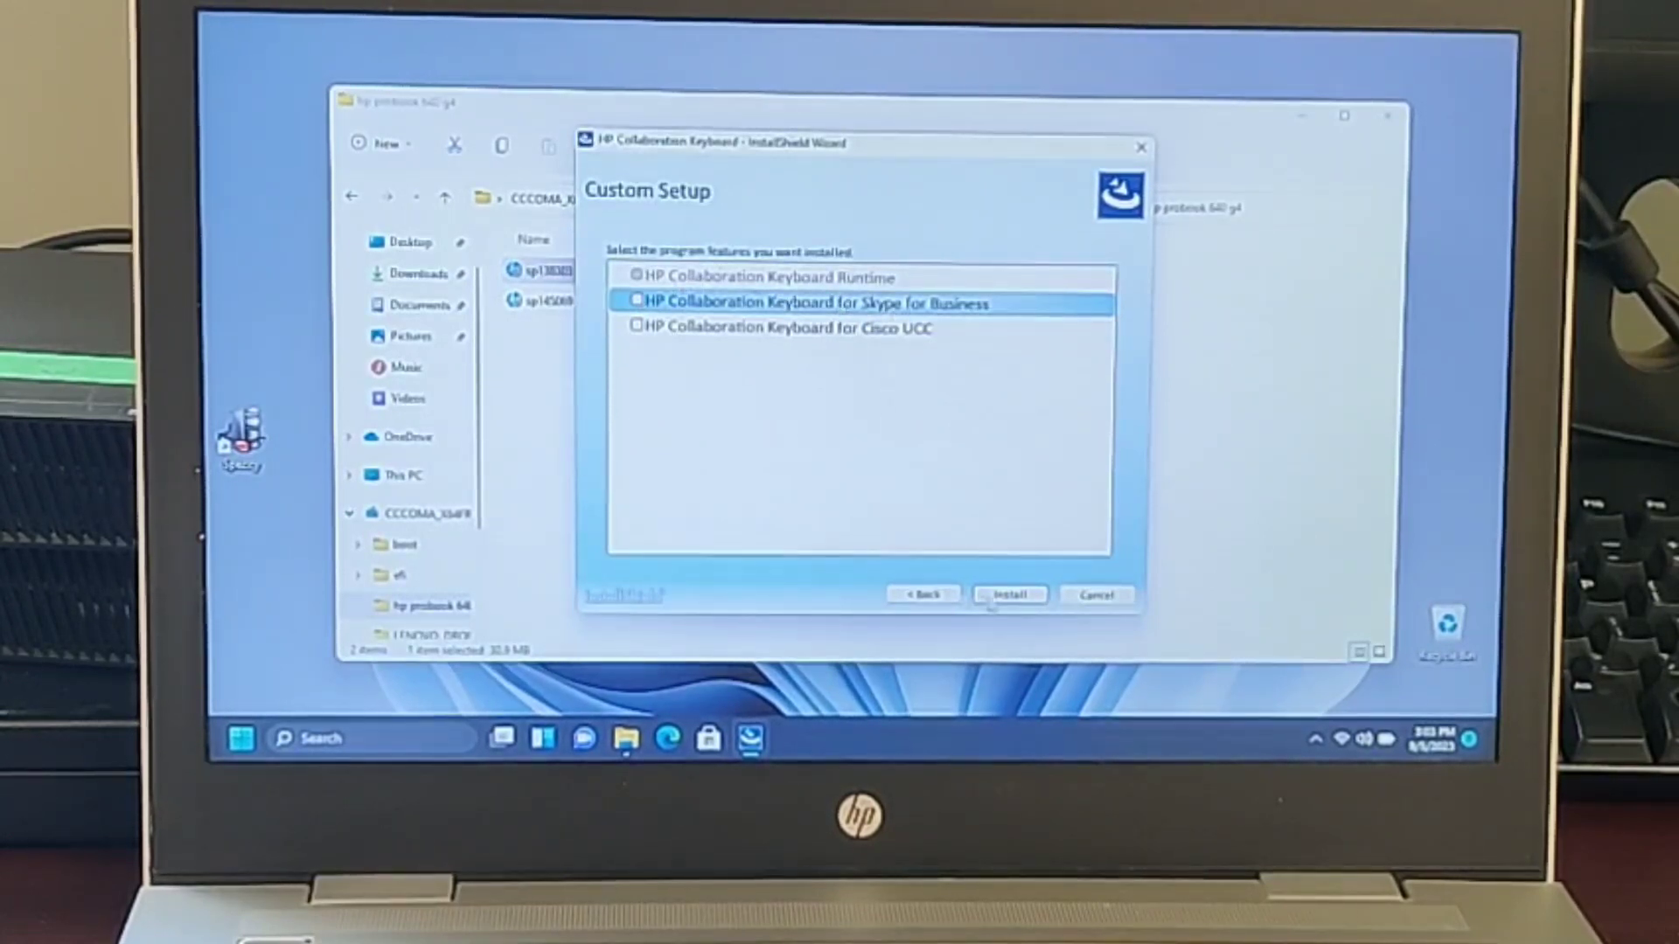
pyautogui.click(1007, 594)
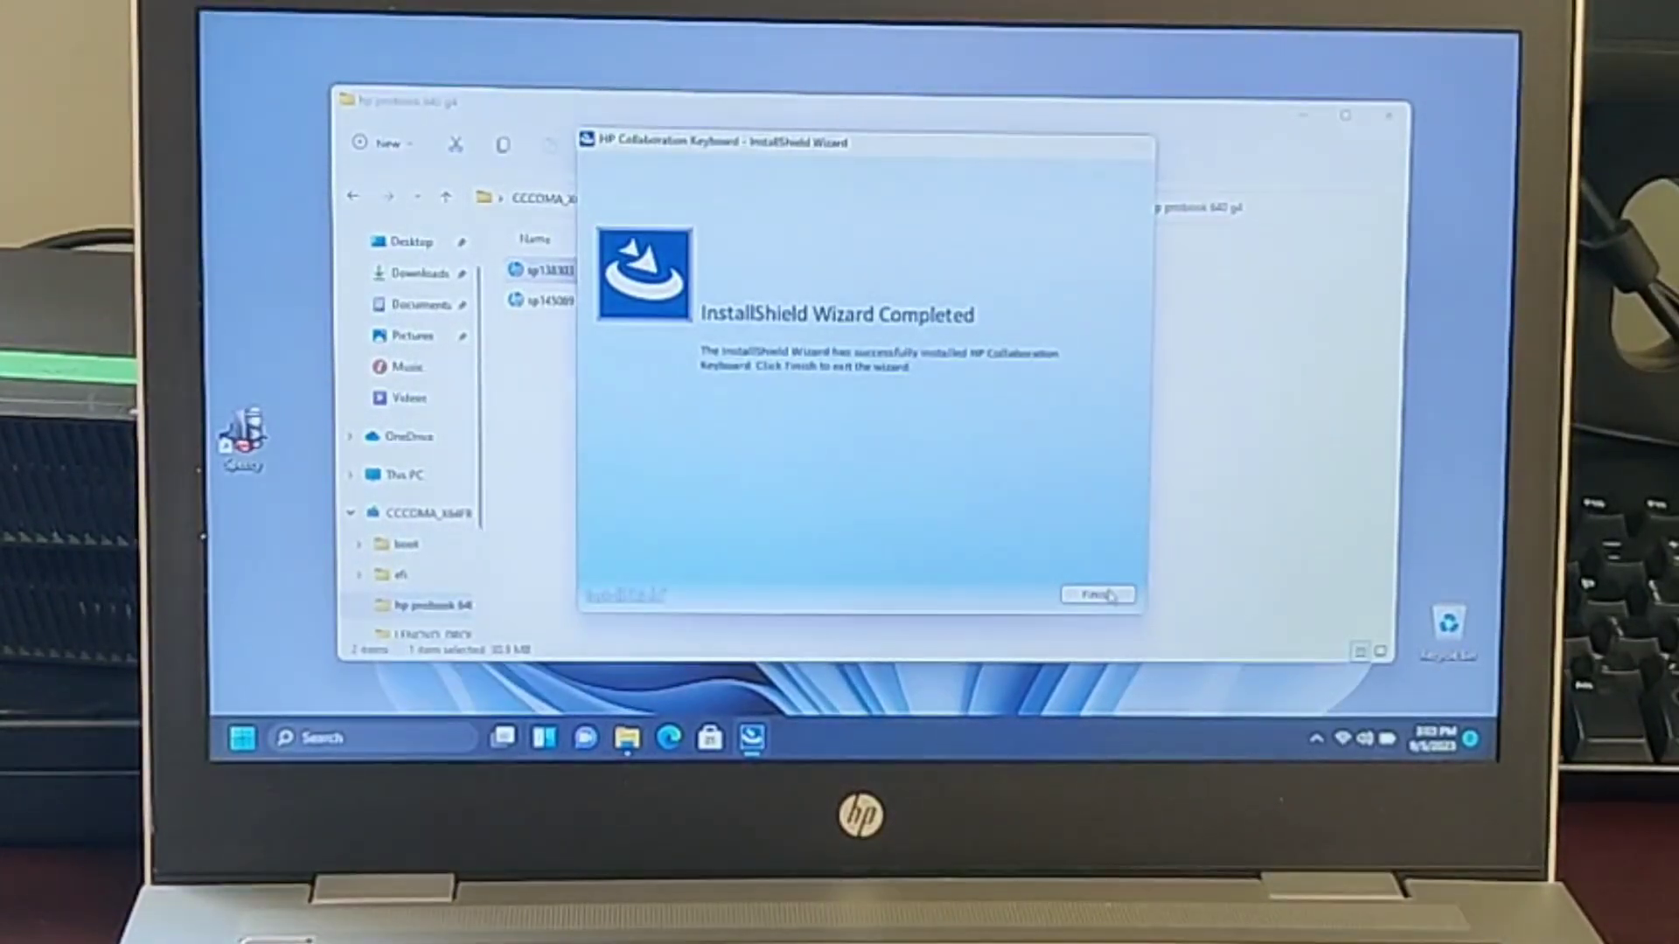
# Step: Finish the keyboard wizard, then run sp145069, accept its license and complete HP Hotkey Support setup
pyautogui.click(1097, 595)
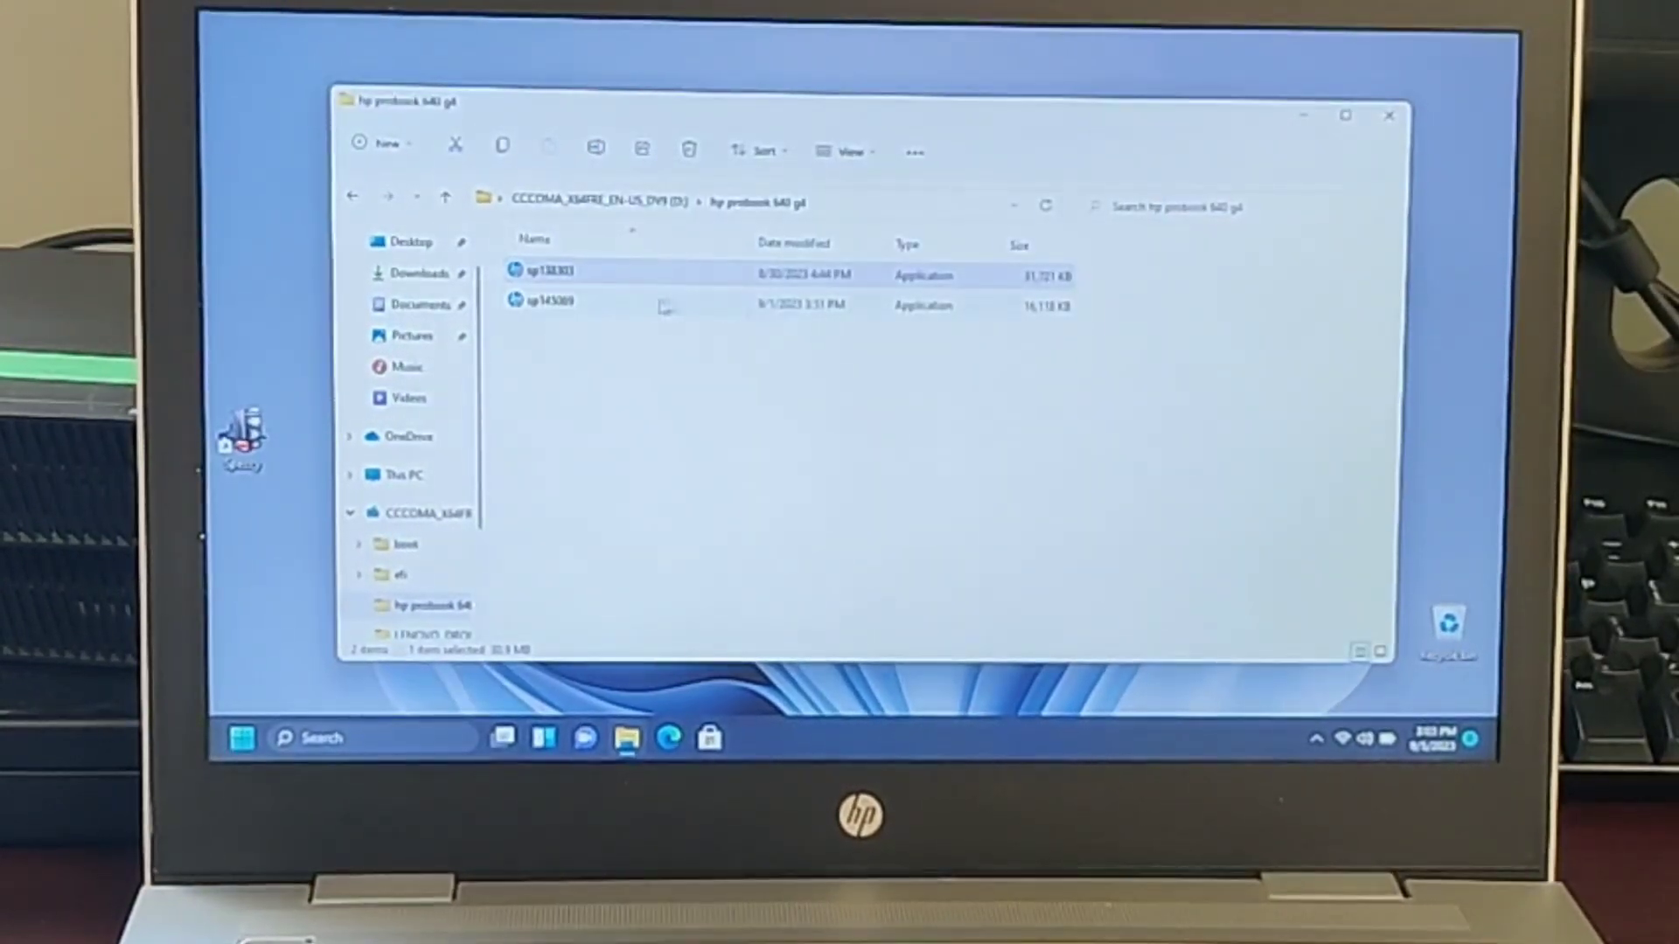
pyautogui.doubleClick(543, 270)
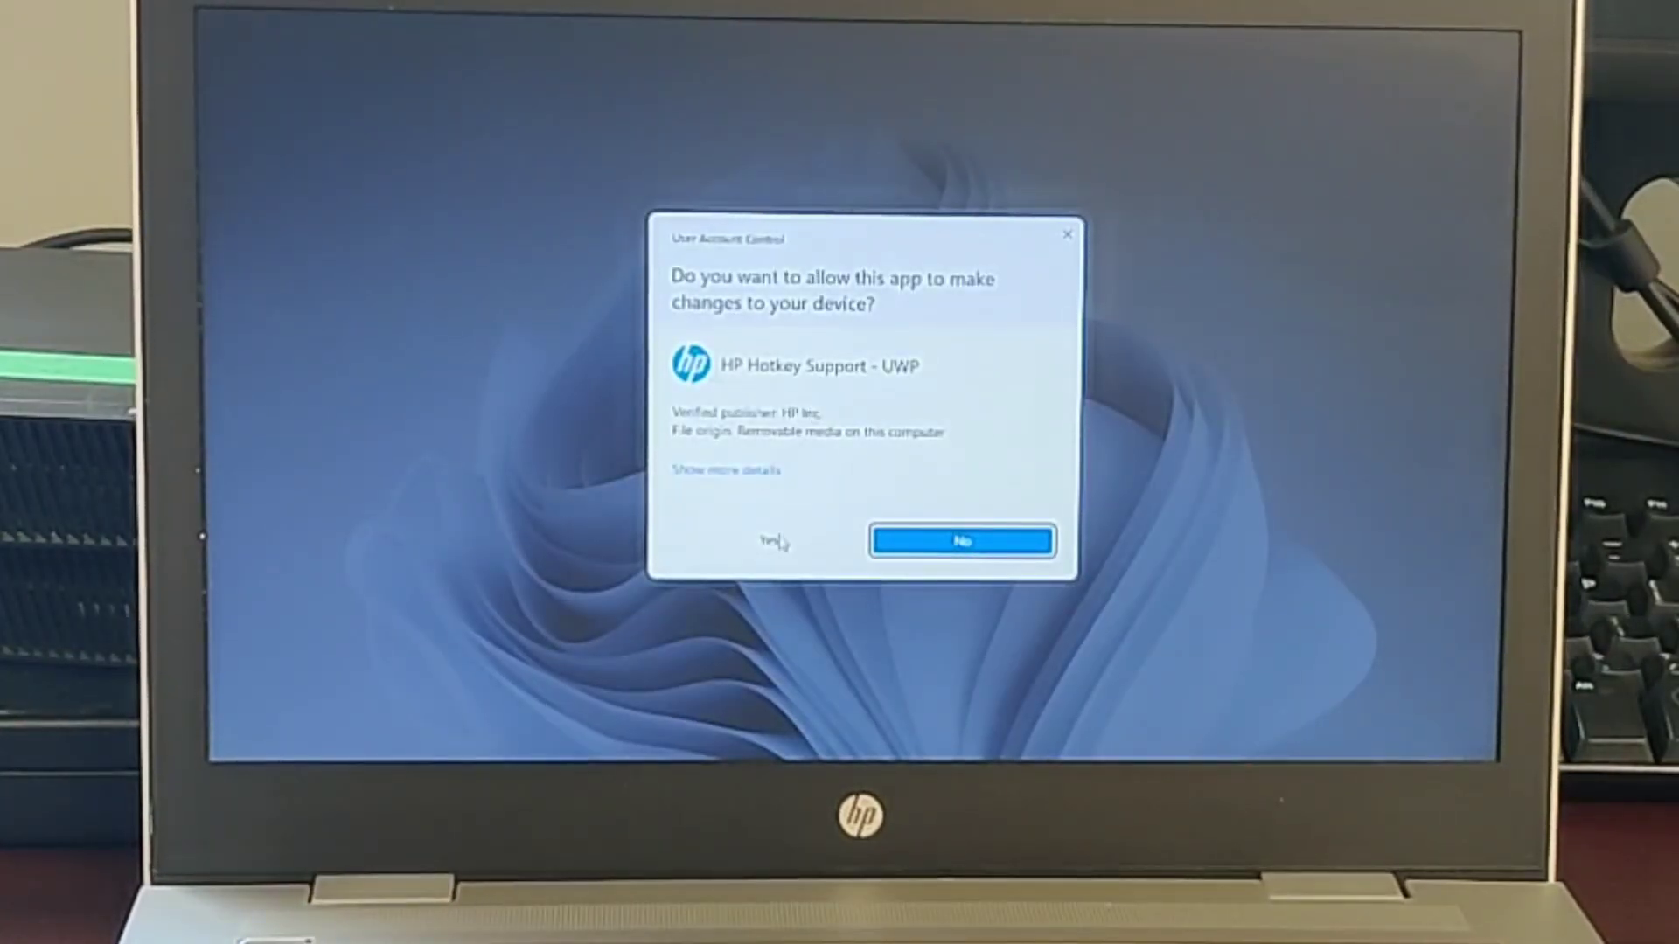
pyautogui.click(769, 540)
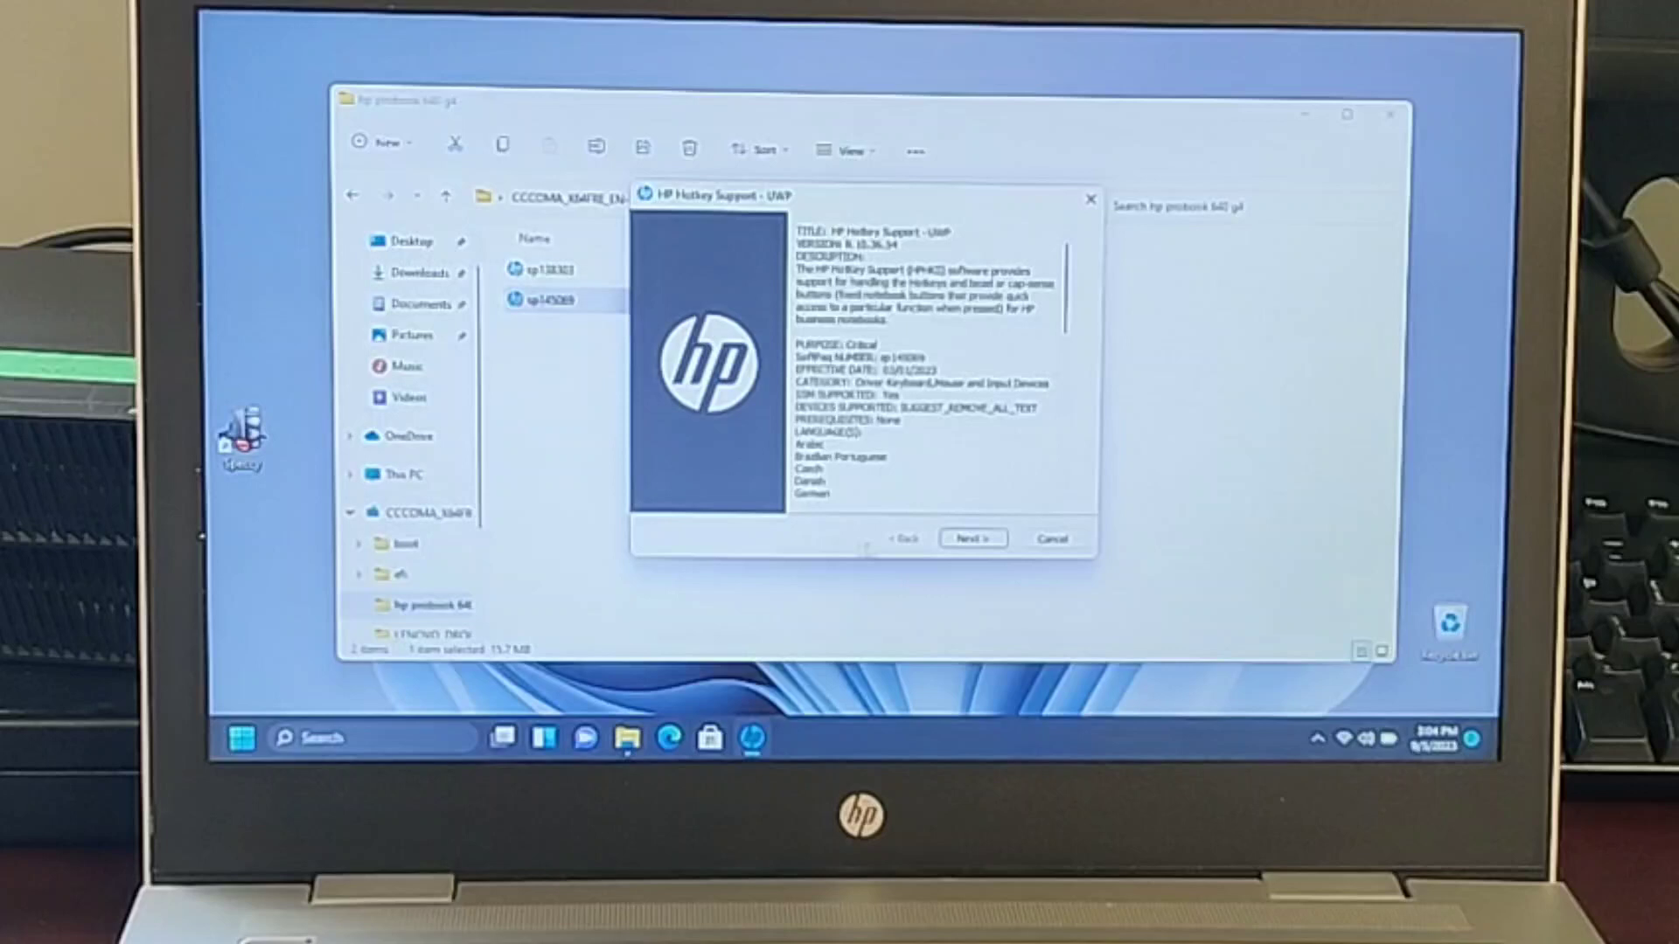
pyautogui.click(973, 538)
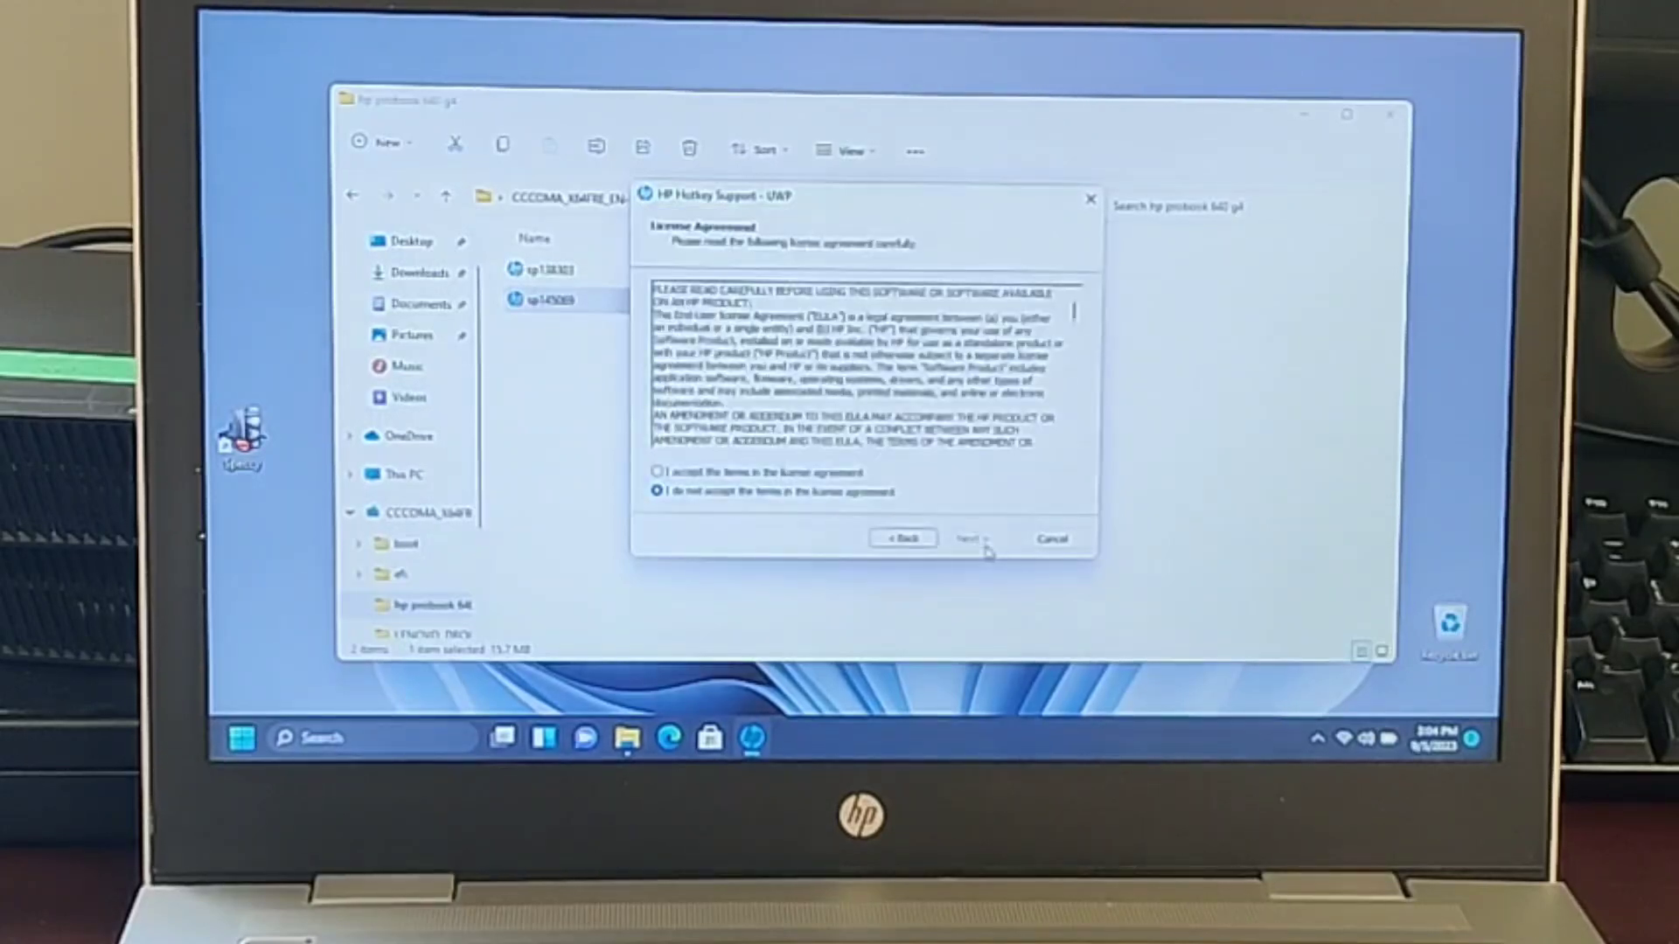
pyautogui.click(655, 472)
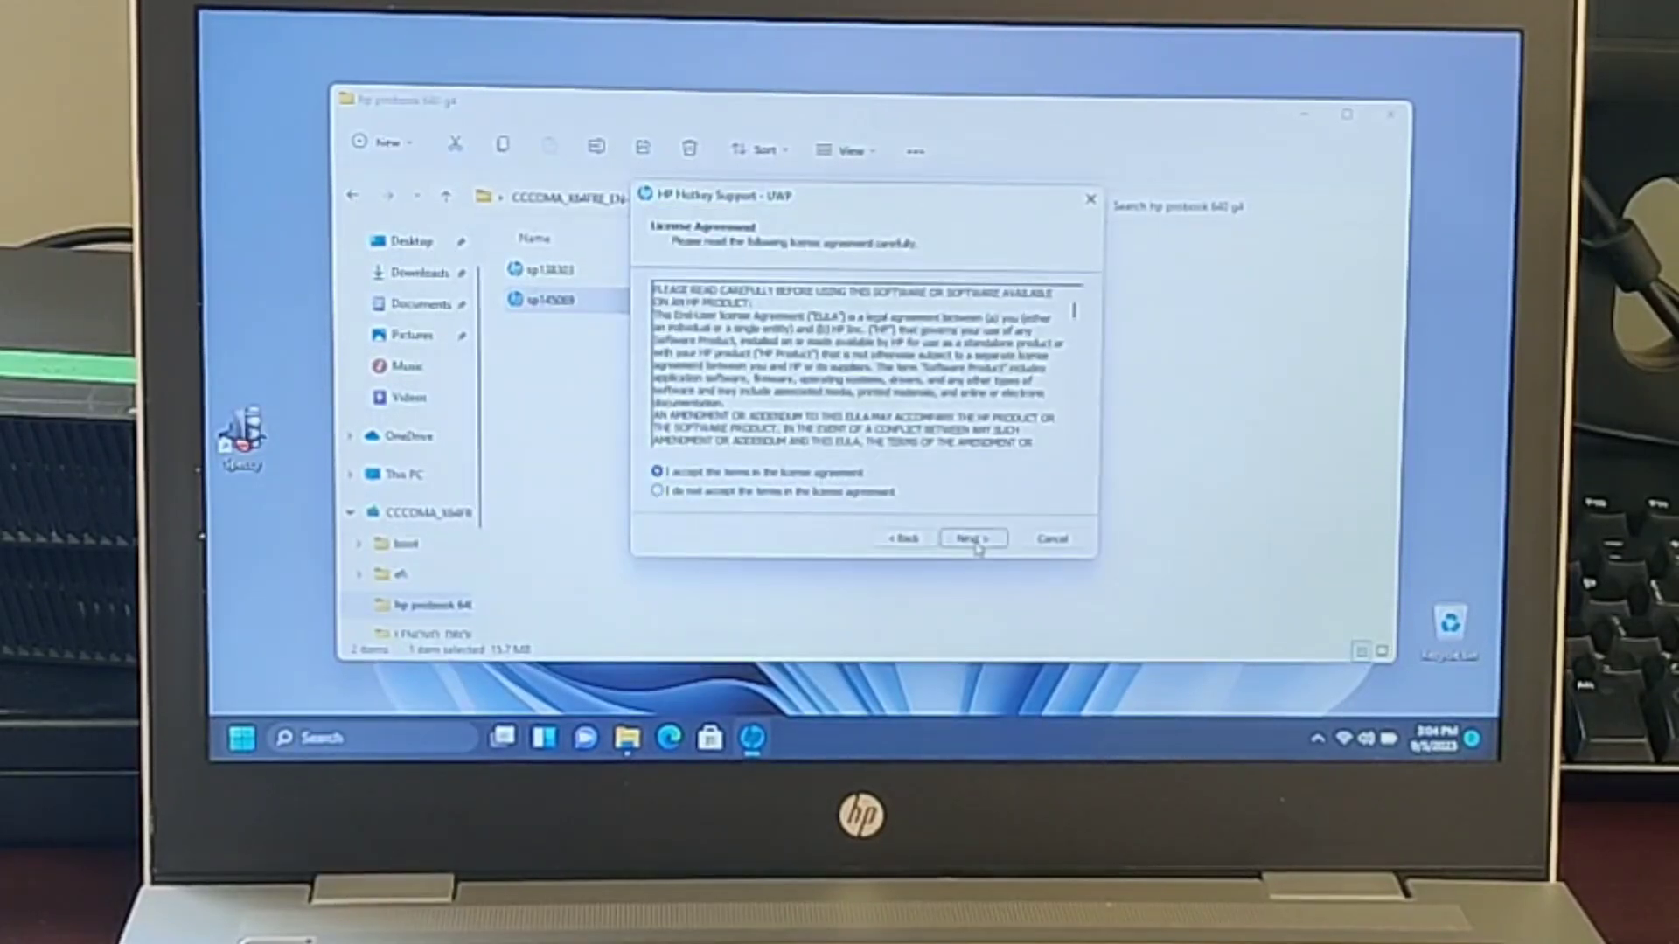
pyautogui.click(970, 538)
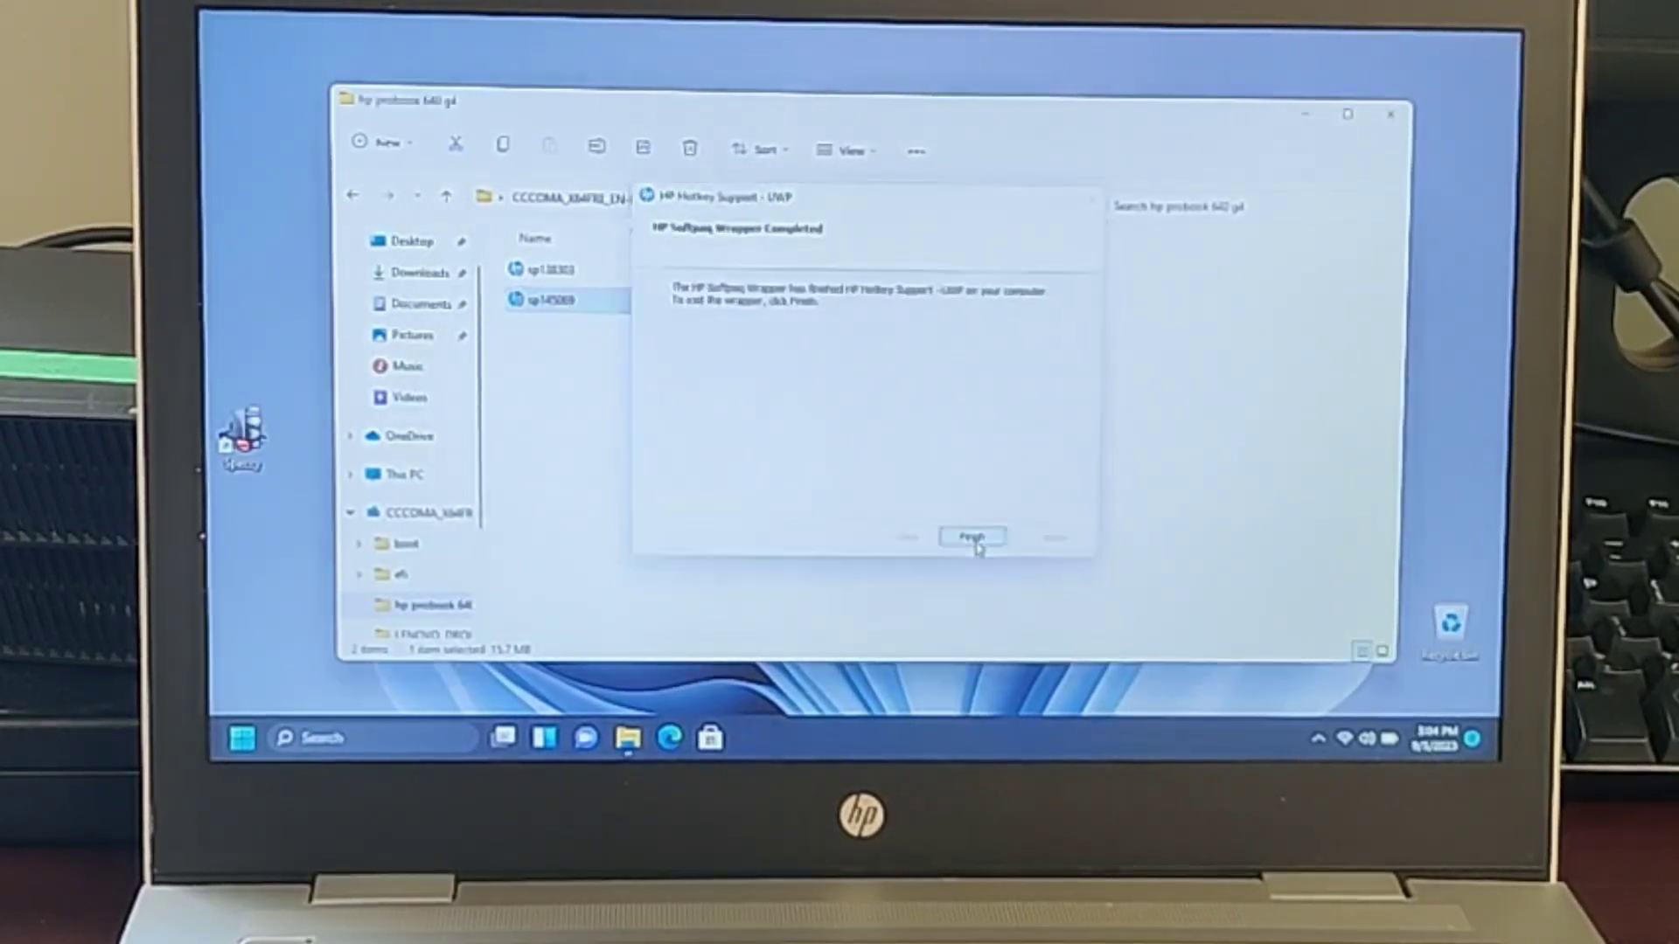
pyautogui.click(970, 536)
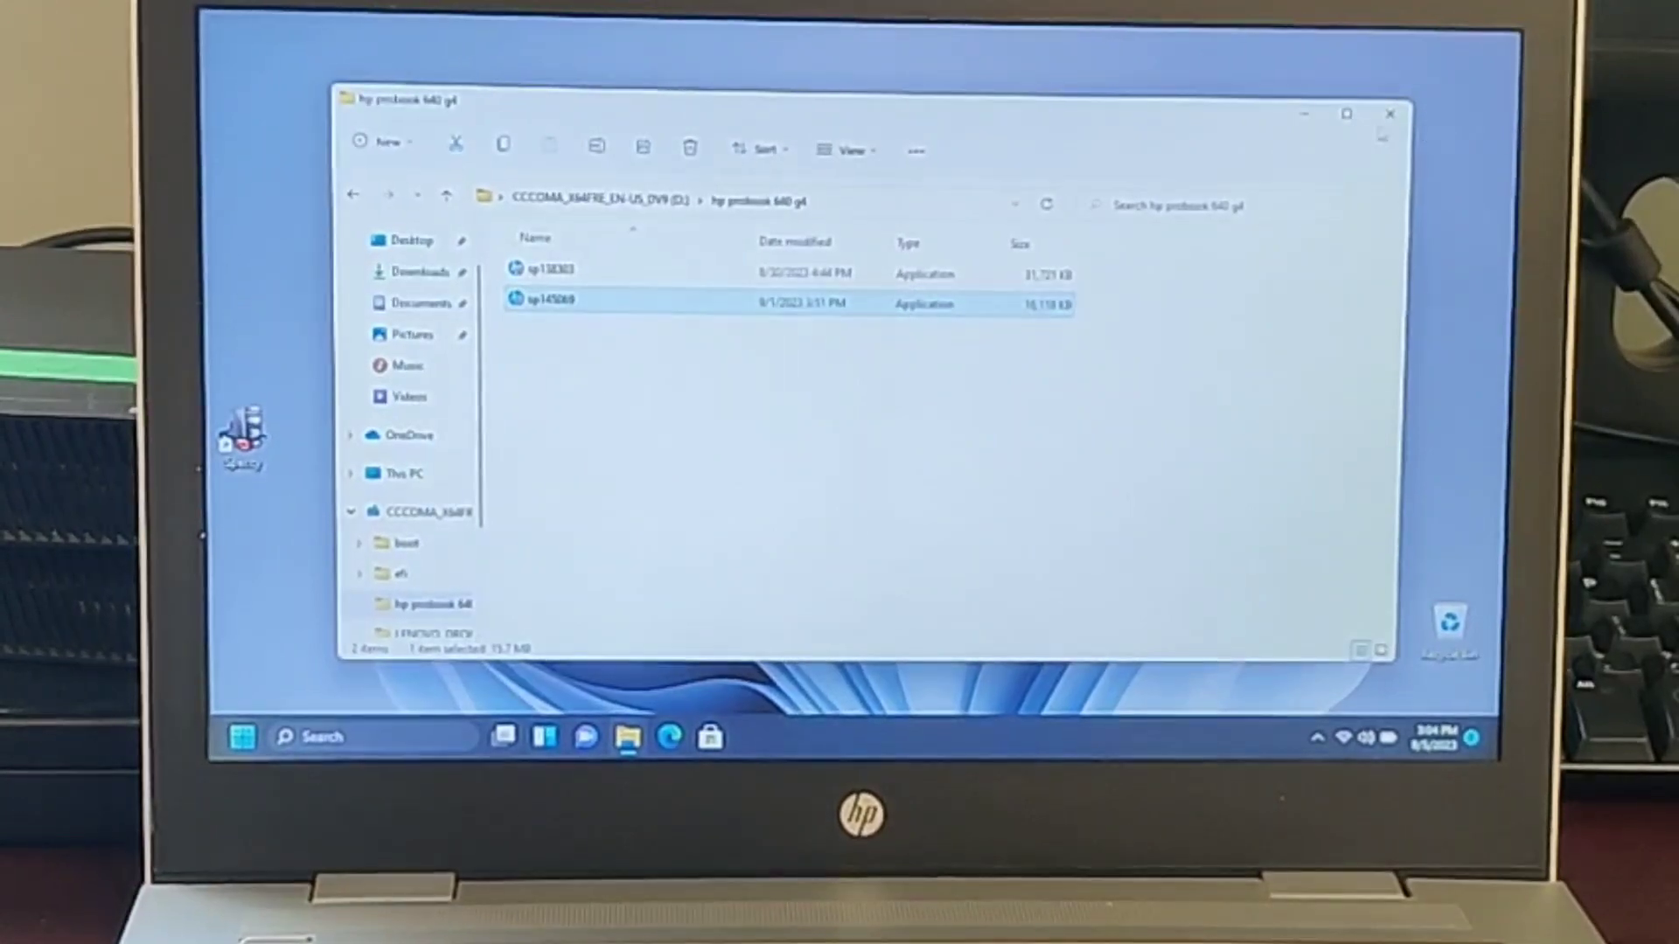
# Step: Close the driver folder window and dismiss the reappearing HP Software Framework warning
pyautogui.click(1389, 114)
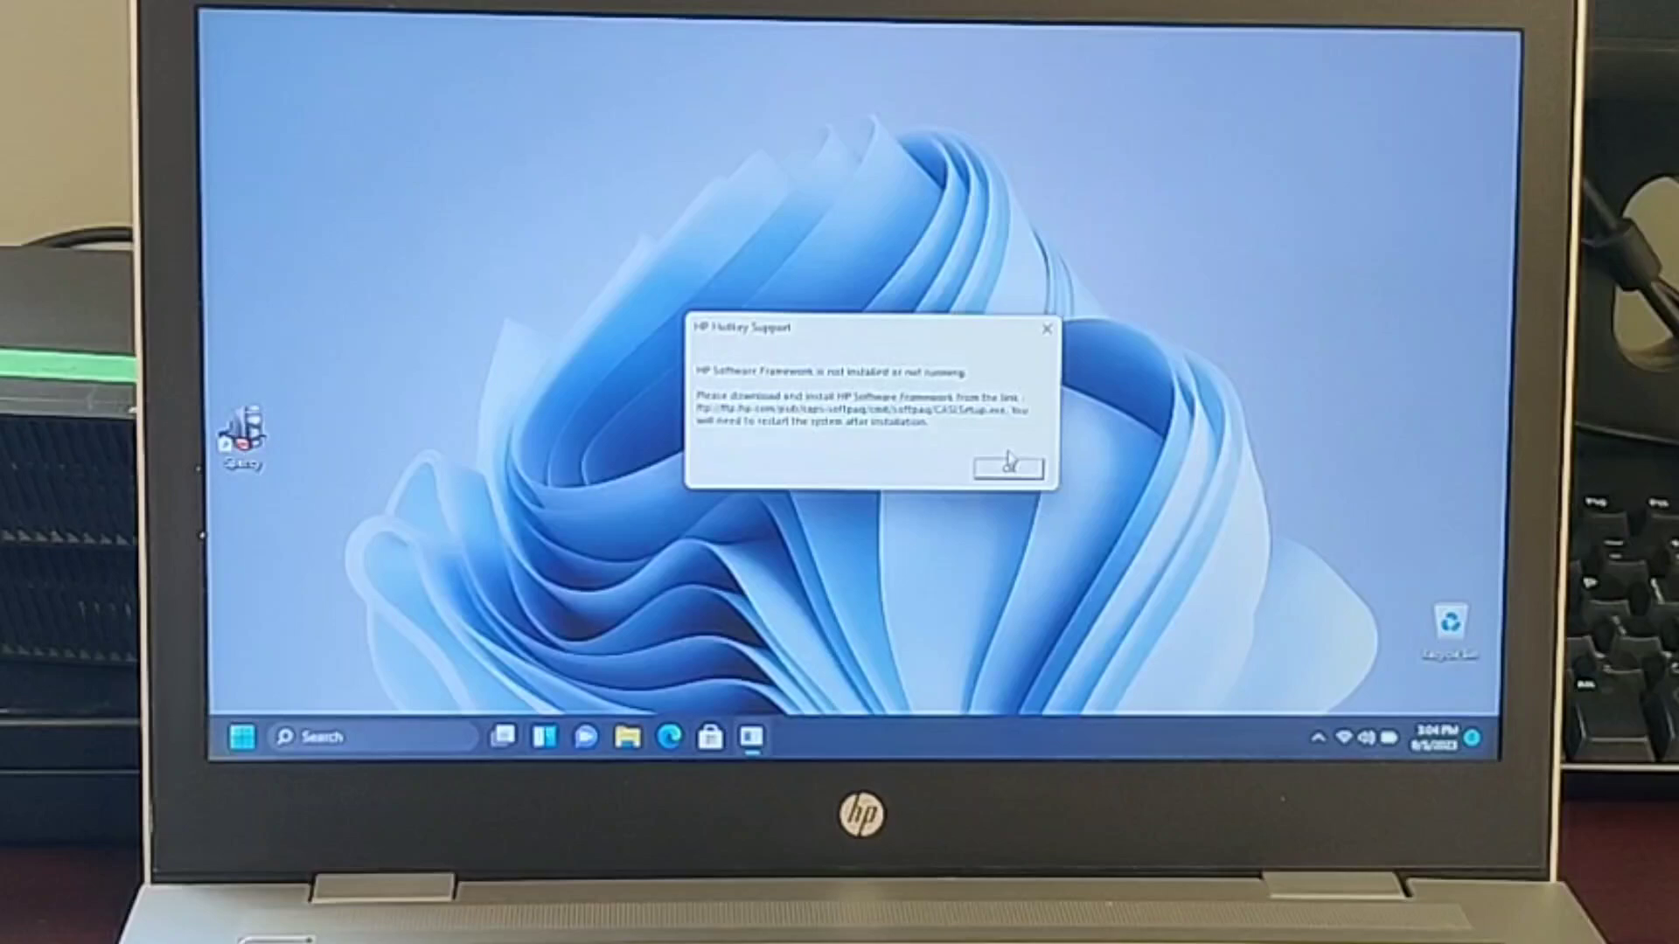
pyautogui.click(243, 736)
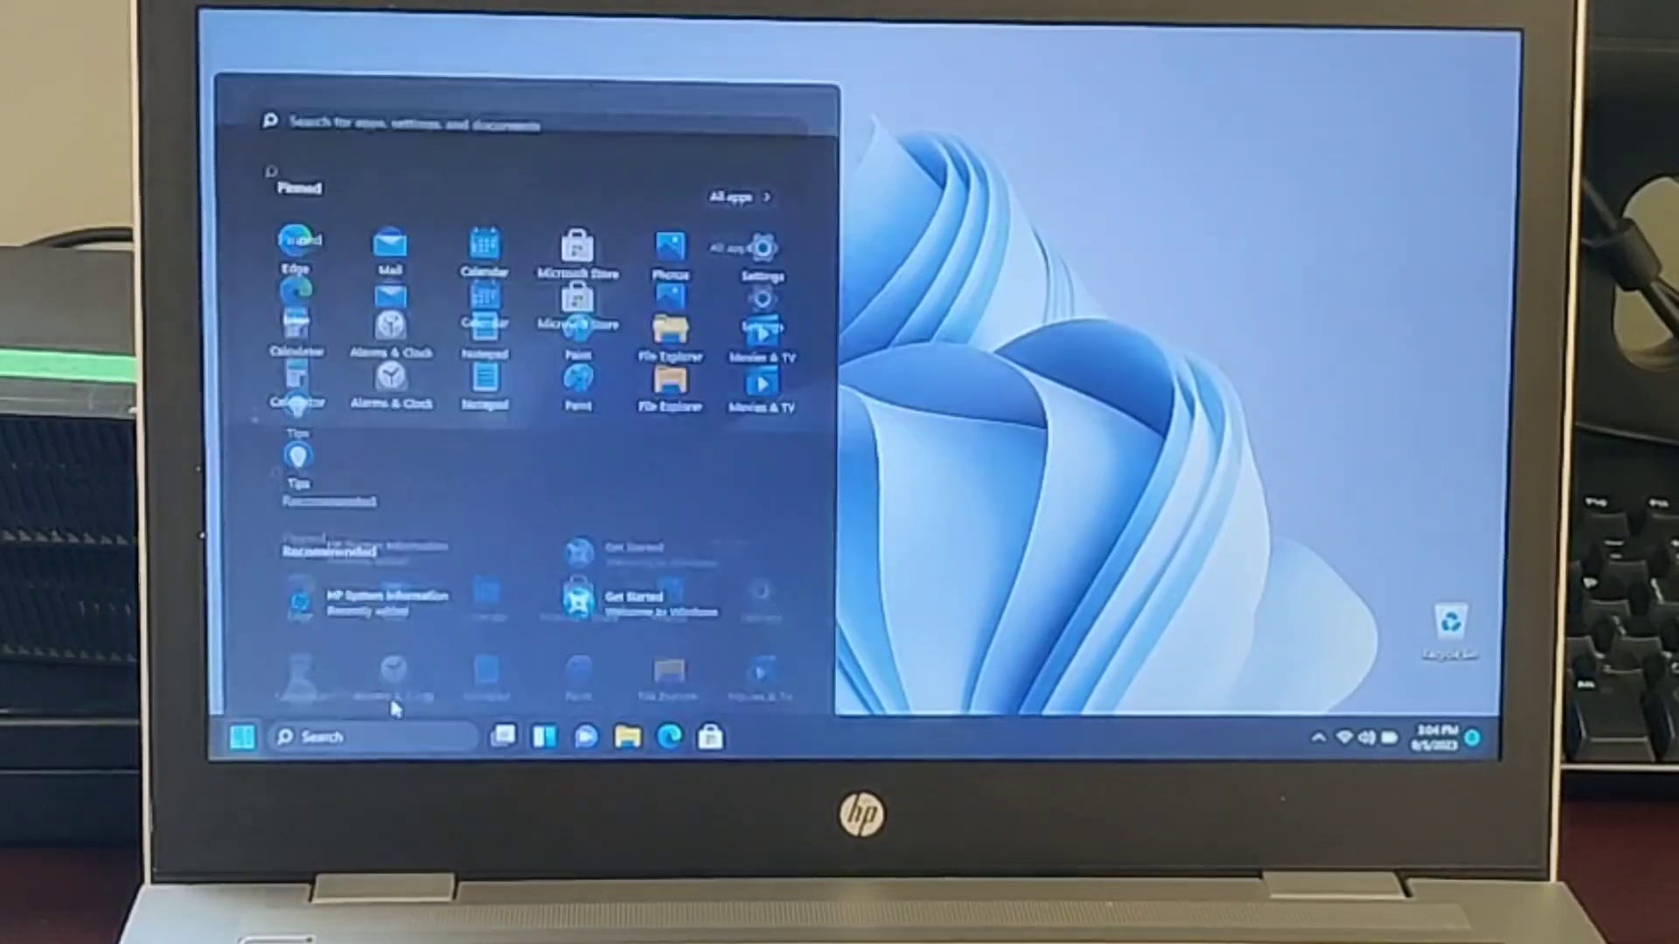